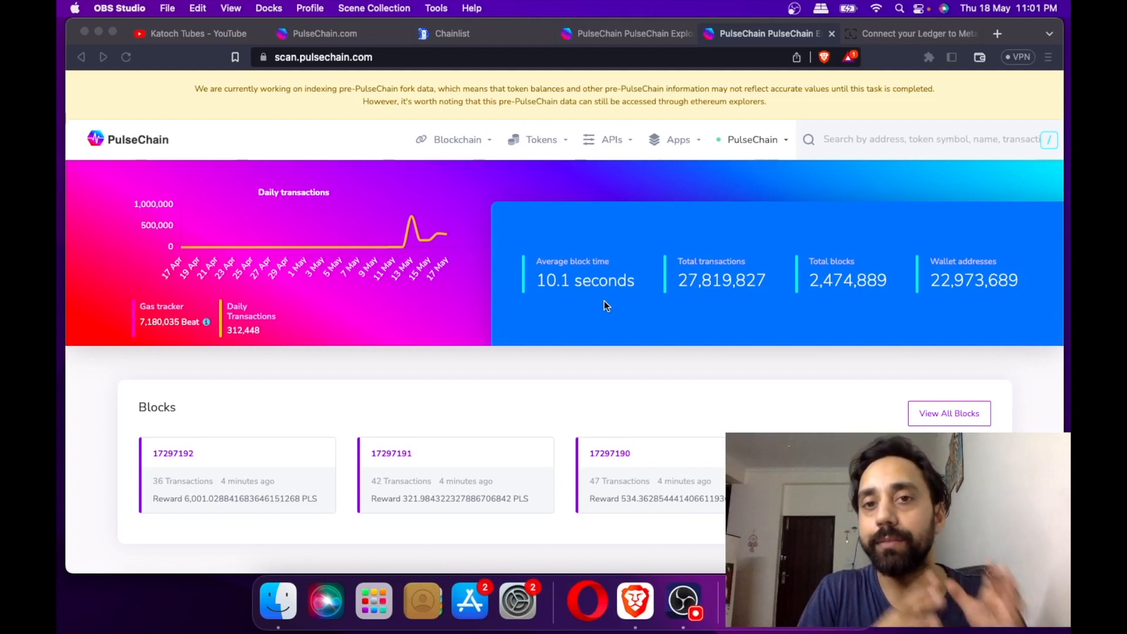
mouse_move(597, 79)
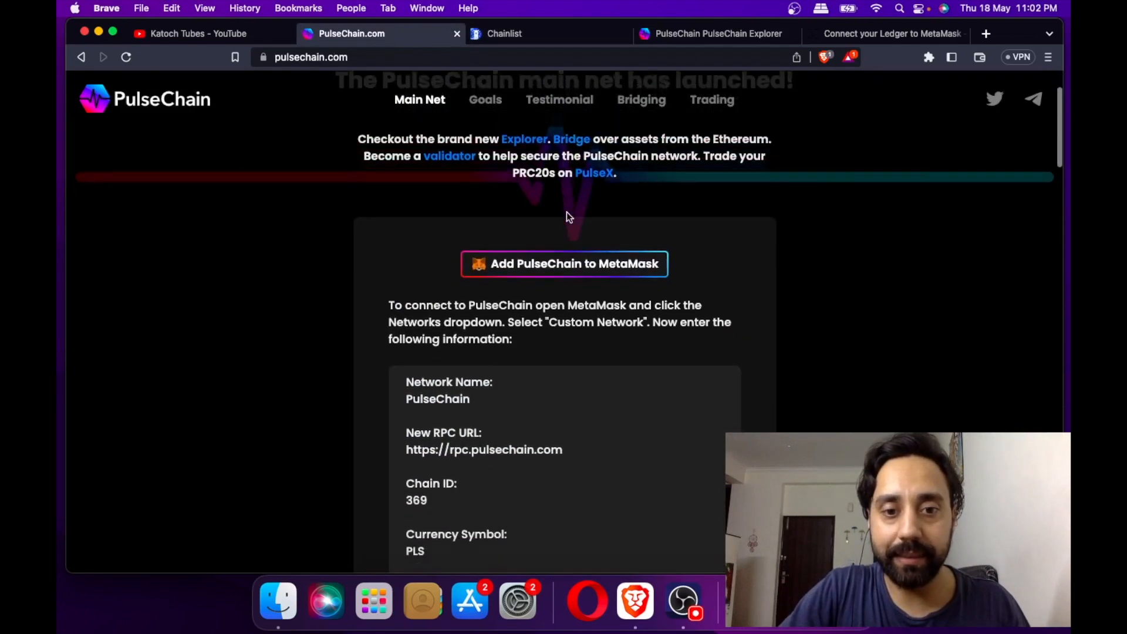
Scroll to the PulseChain network details (RPC URL, chain ID 369, PLS) on pulsechain.com.
scroll("down", 3)
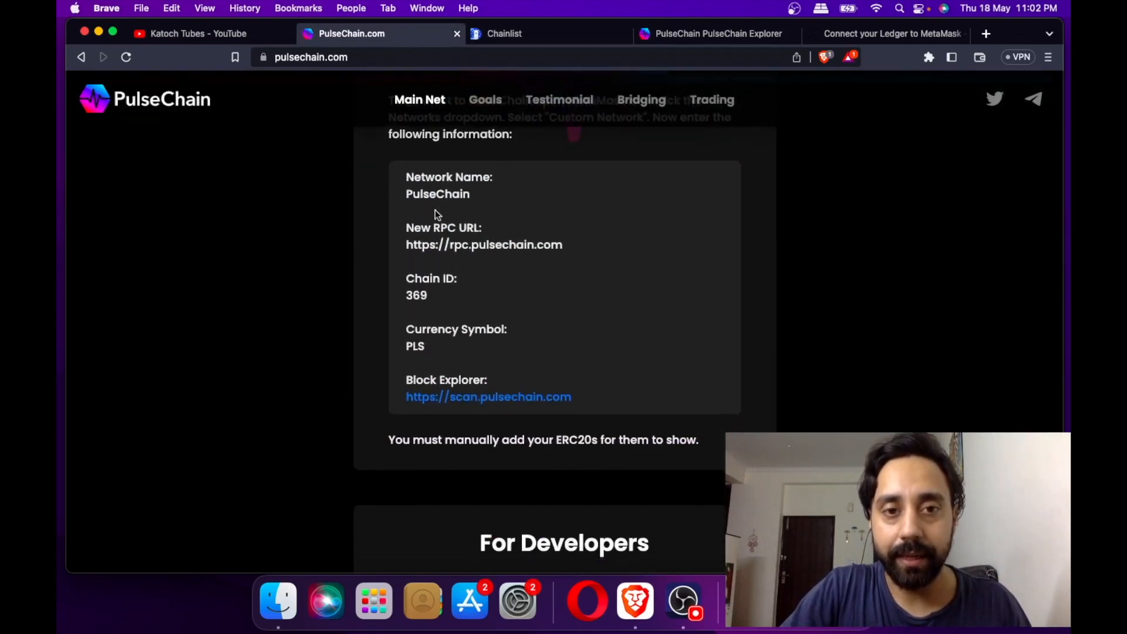
mouse_move(450, 293)
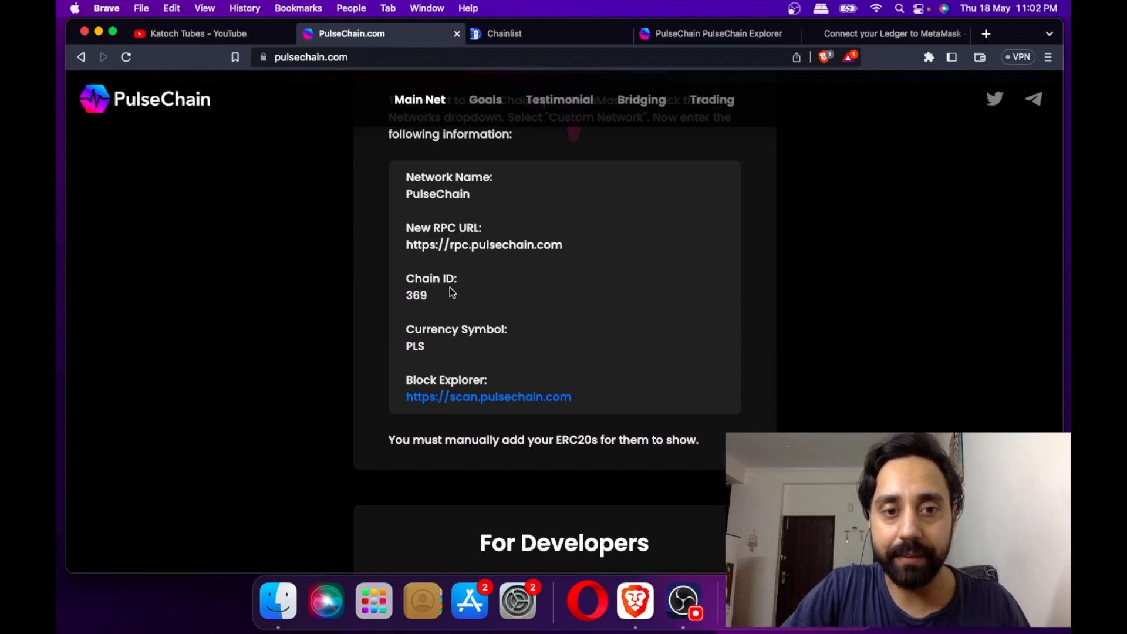
mouse_move(562, 316)
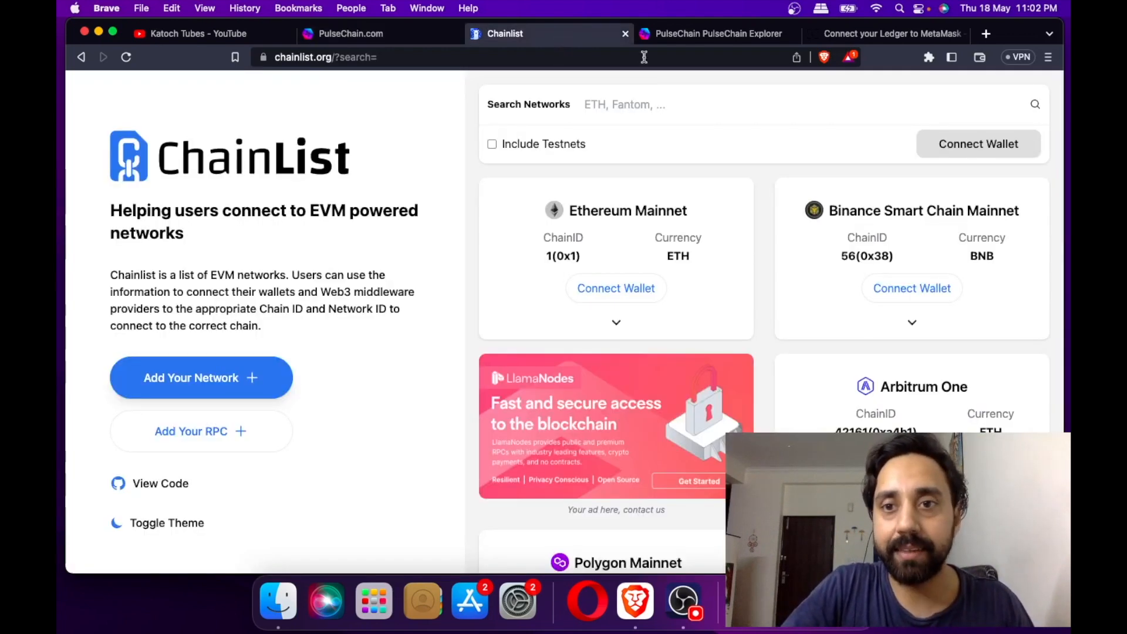
Search Chainlist for 'pulsechai' to list PulseChain (chain ID 369, PLS), then bring up MetaMask.
left_click(725, 105)
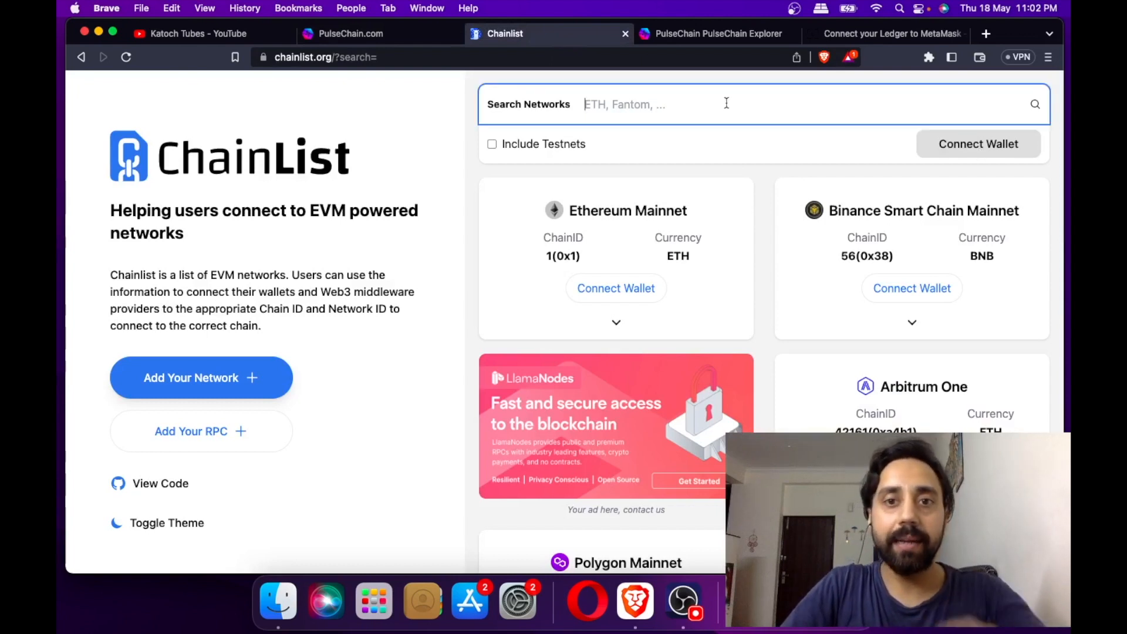
type("pulsechai")
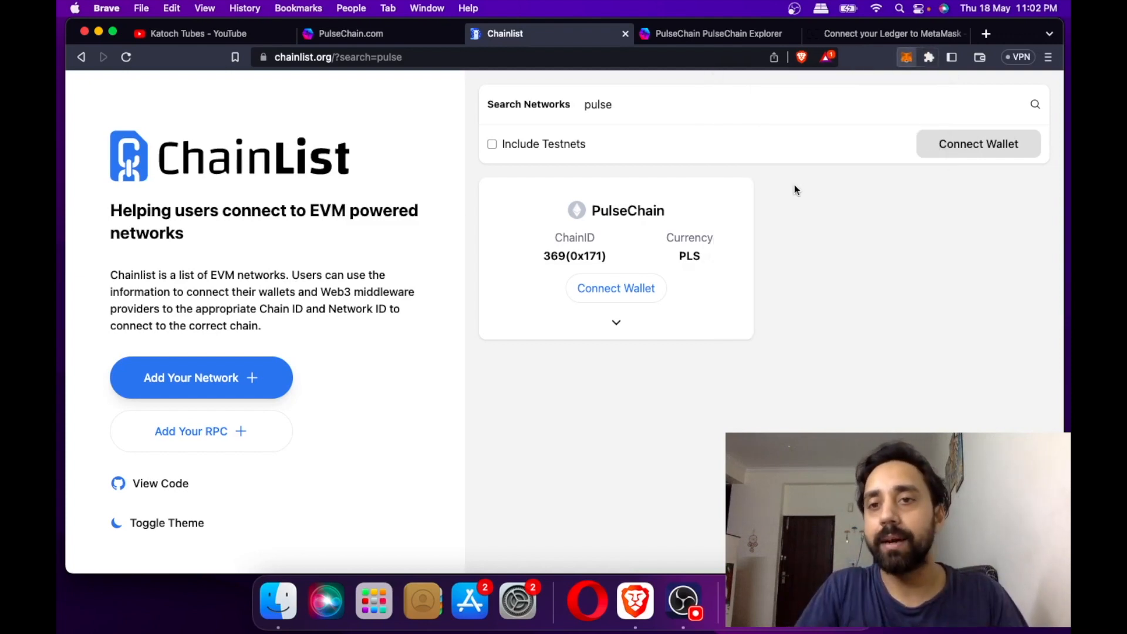
left_click(905, 56)
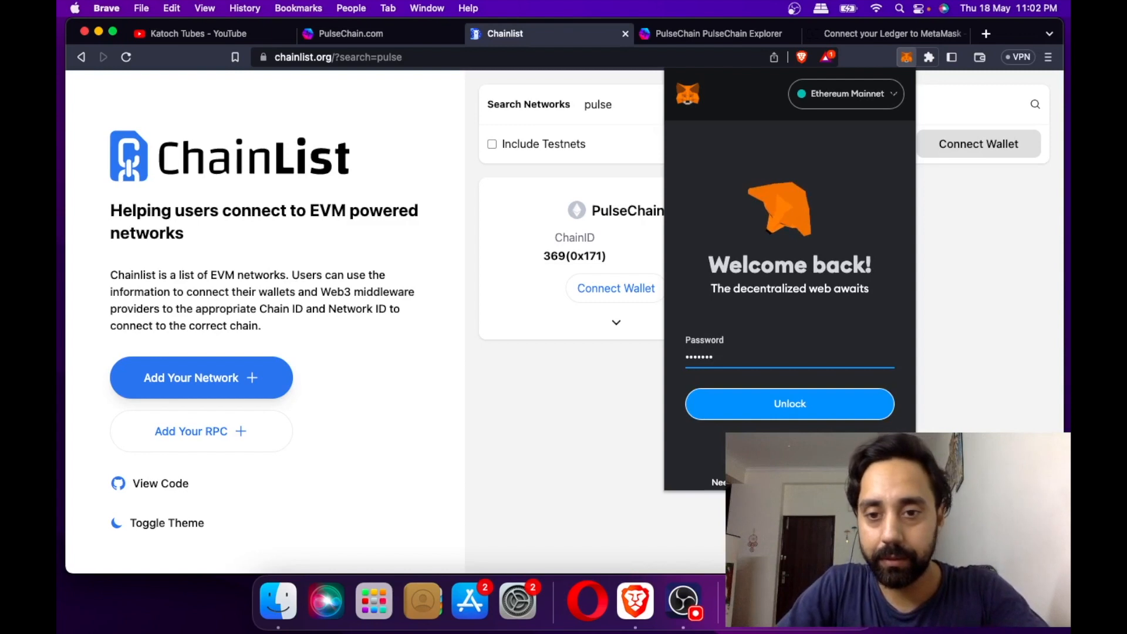
Unlock the MetaMask wallet and start adding a new network from the network list.
left_click(790, 403)
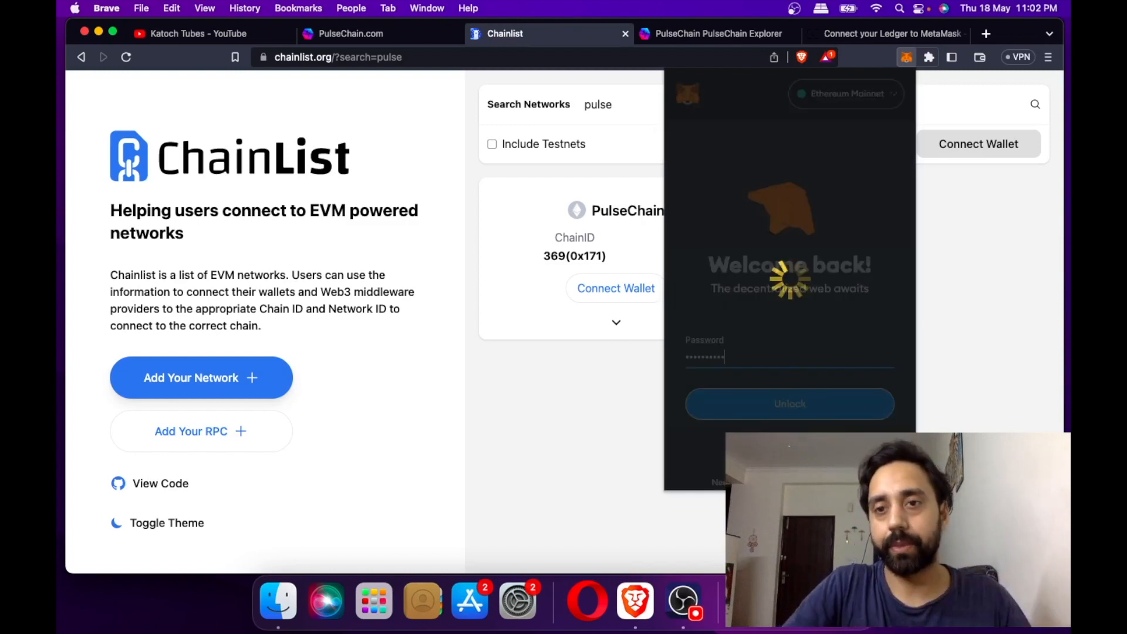
left_click(789, 403)
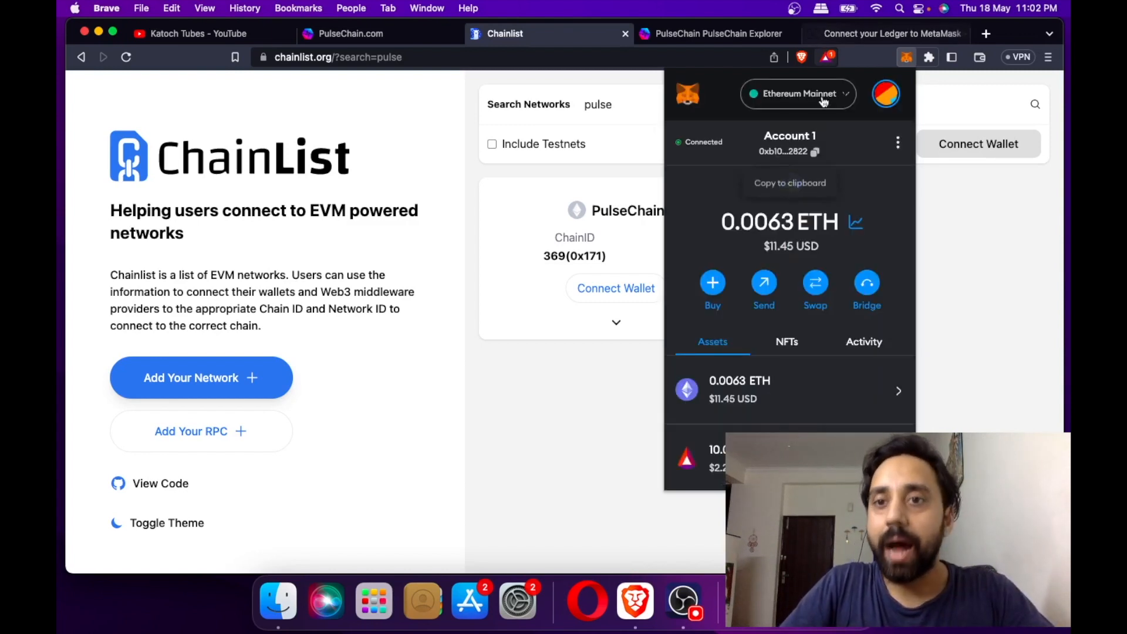
left_click(796, 94)
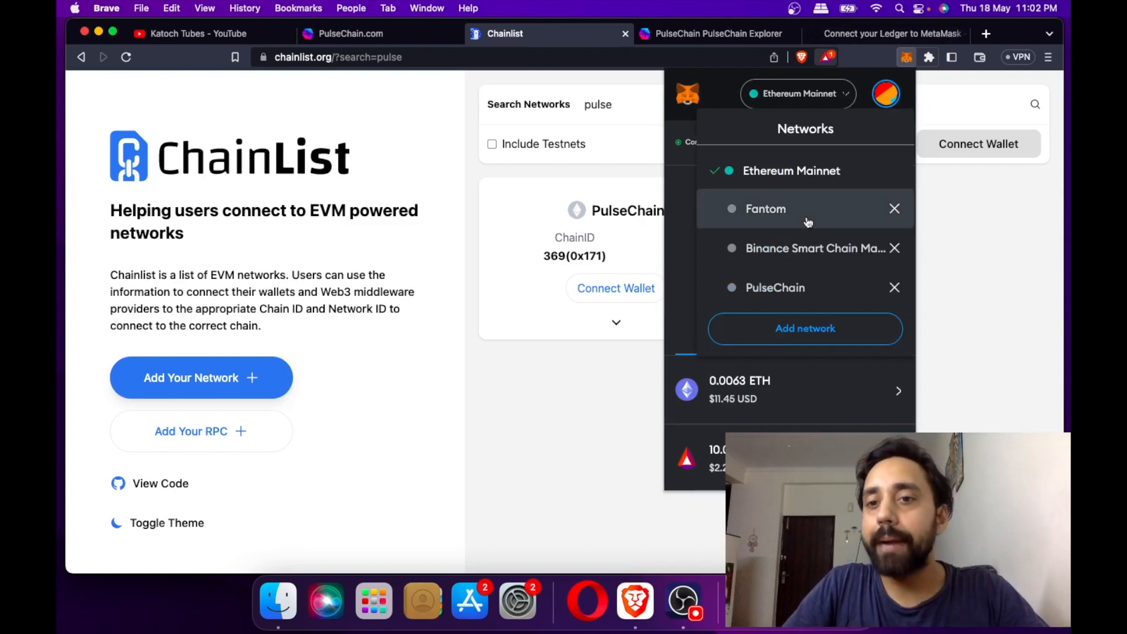
mouse_move(797, 337)
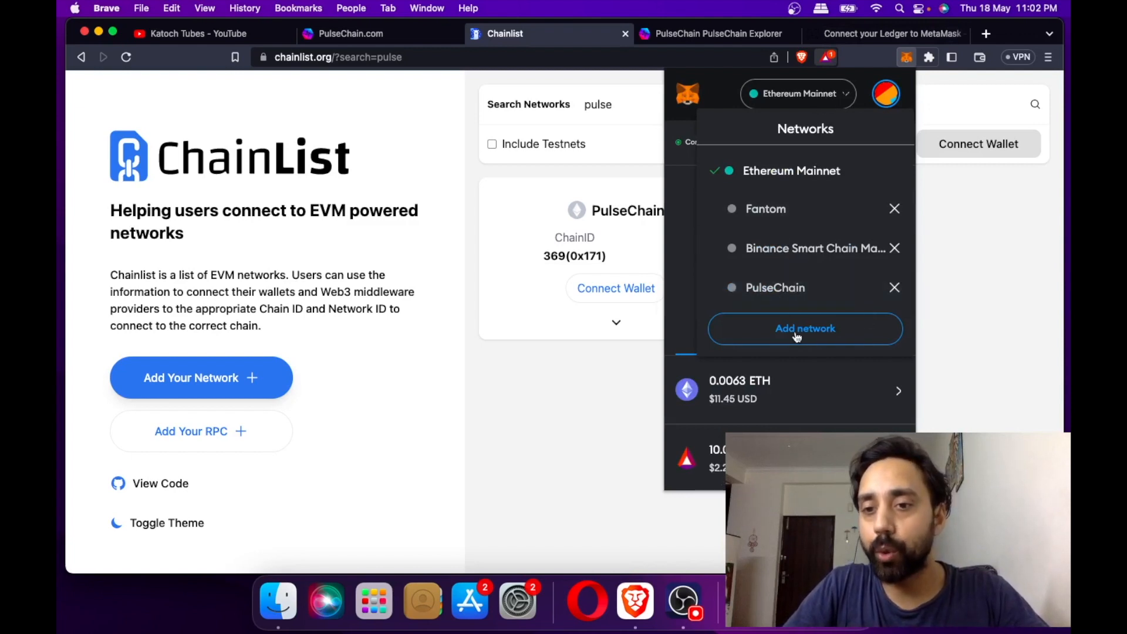
mouse_move(802, 302)
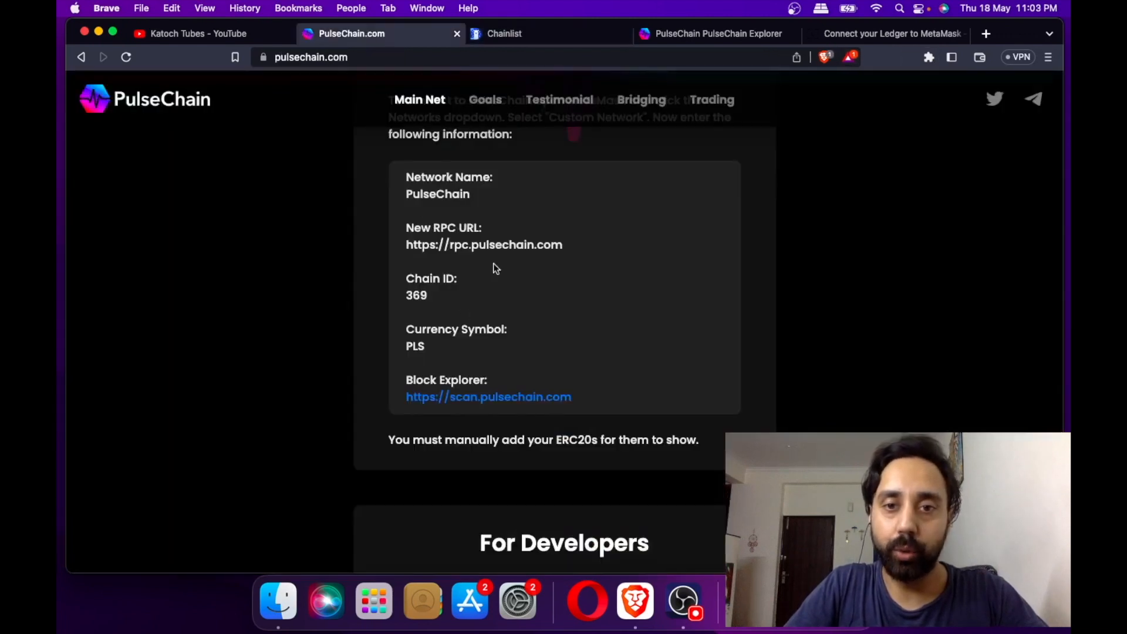
left_click(927, 57)
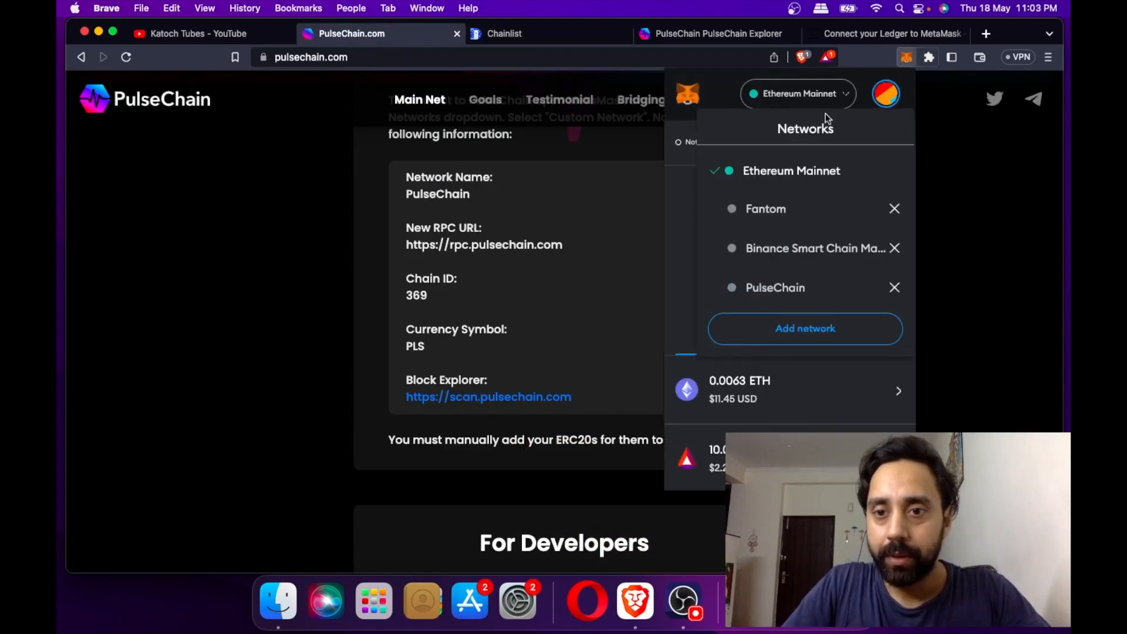
left_click(806, 329)
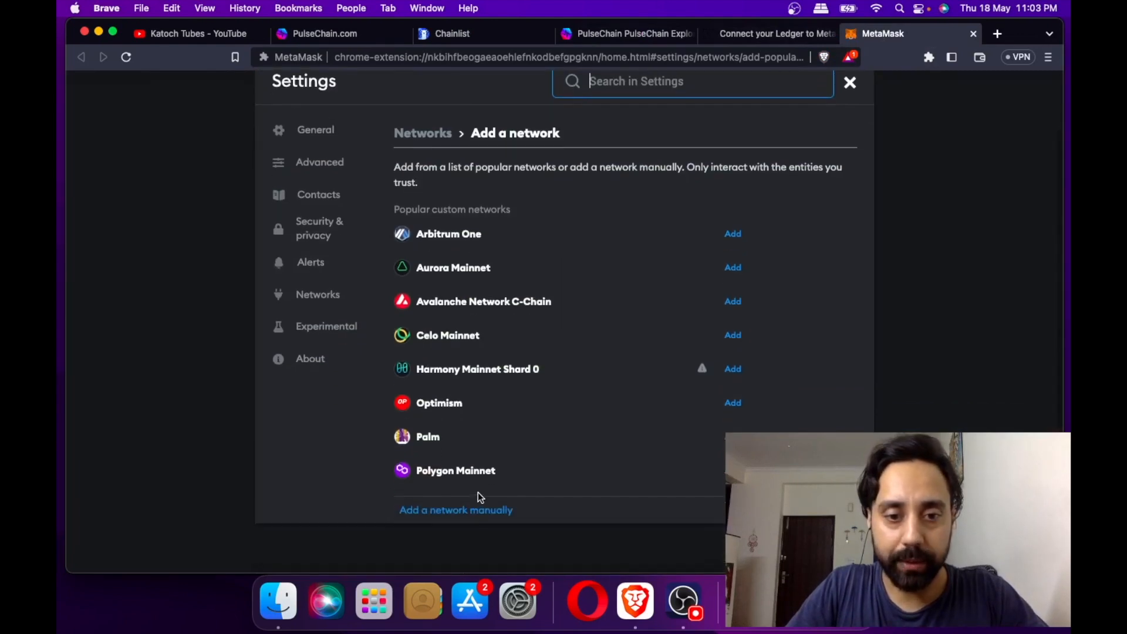
Check the manual network form against the PulseChain tabs, then close the MetaMask settings tab.
left_click(456, 510)
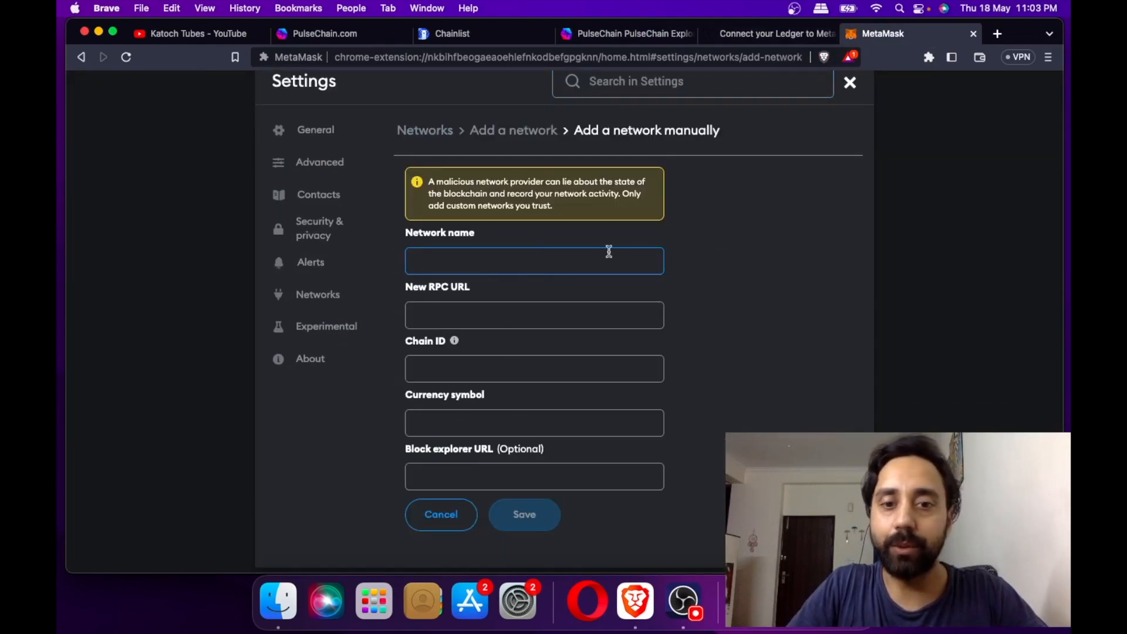
left_click(622, 33)
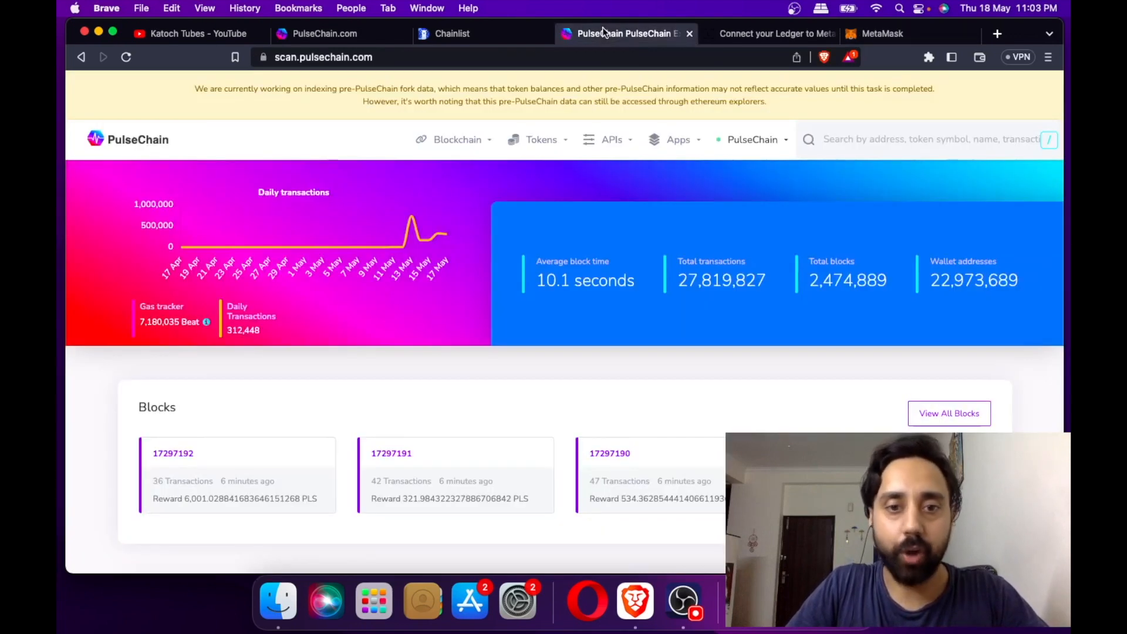
left_click(324, 33)
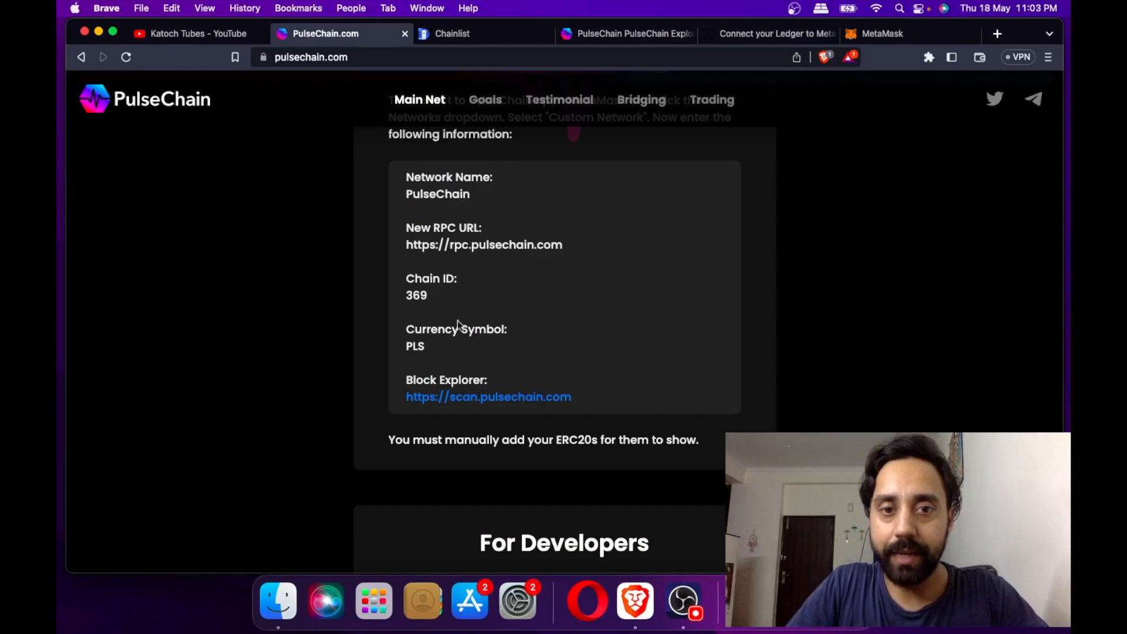
left_click(883, 33)
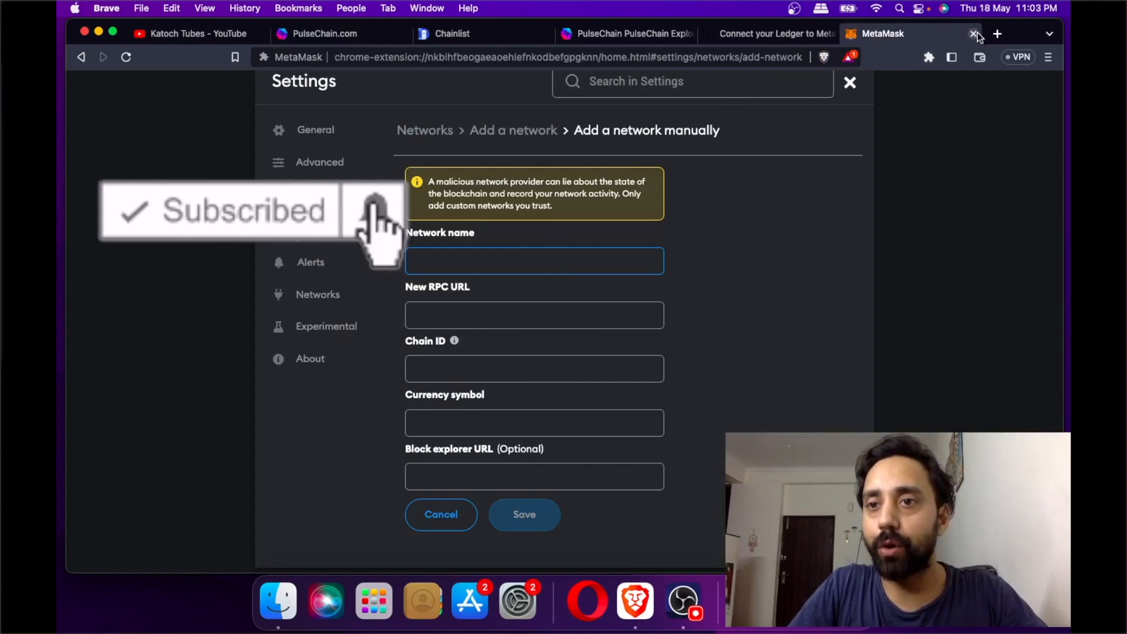
left_click(975, 34)
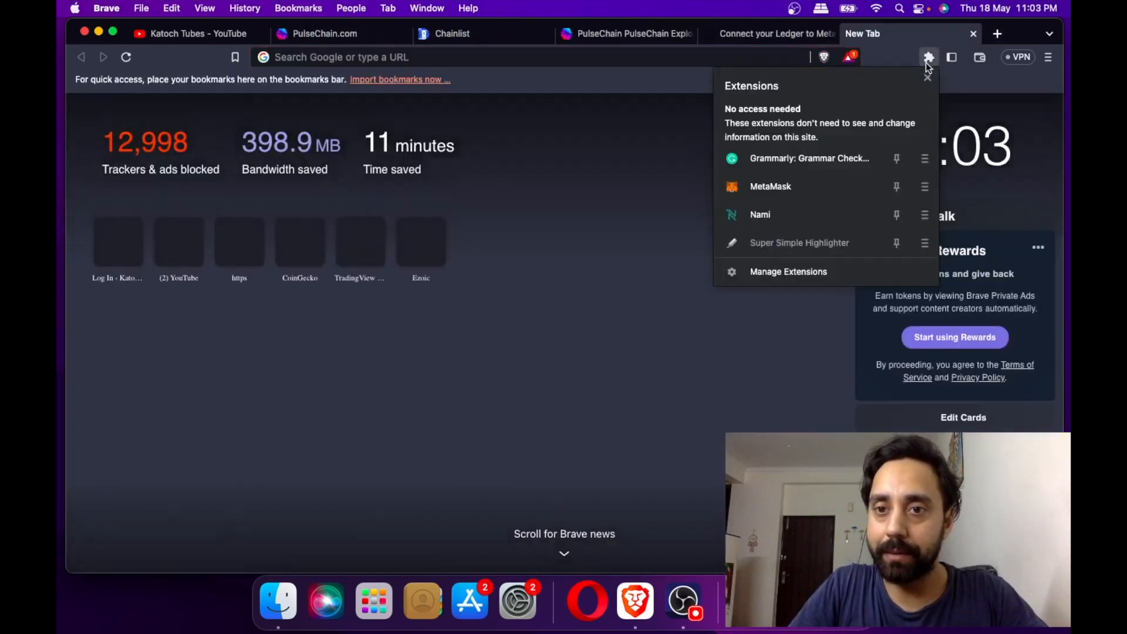
Reopen the MetaMask popup on Ethereum Mainnet and bring up the account options menu.
left_click(504, 56)
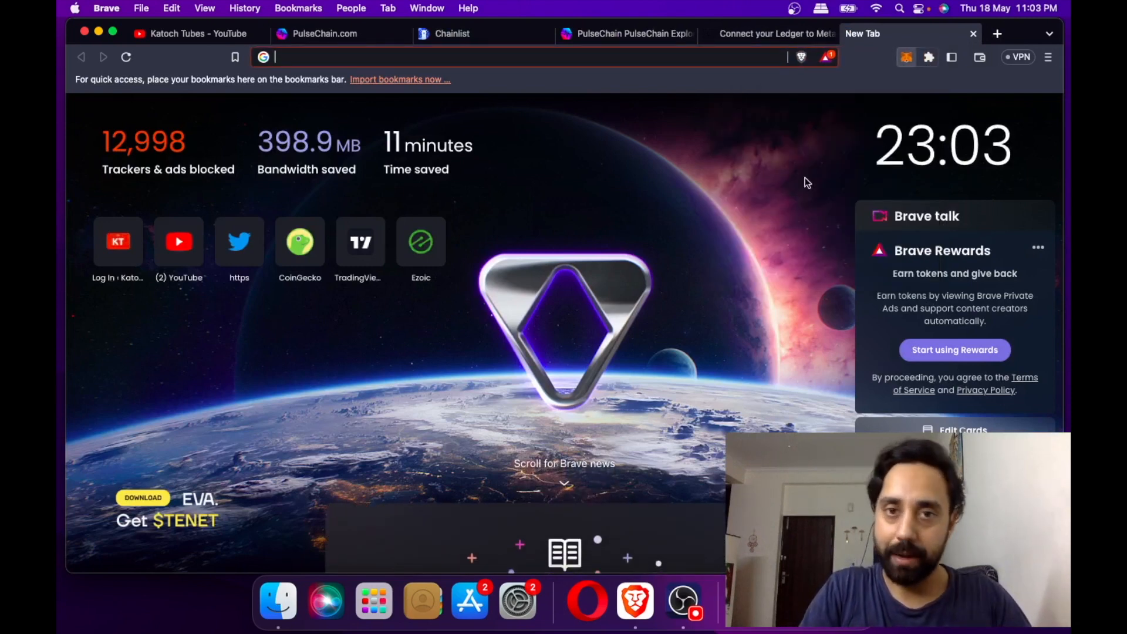
left_click(905, 56)
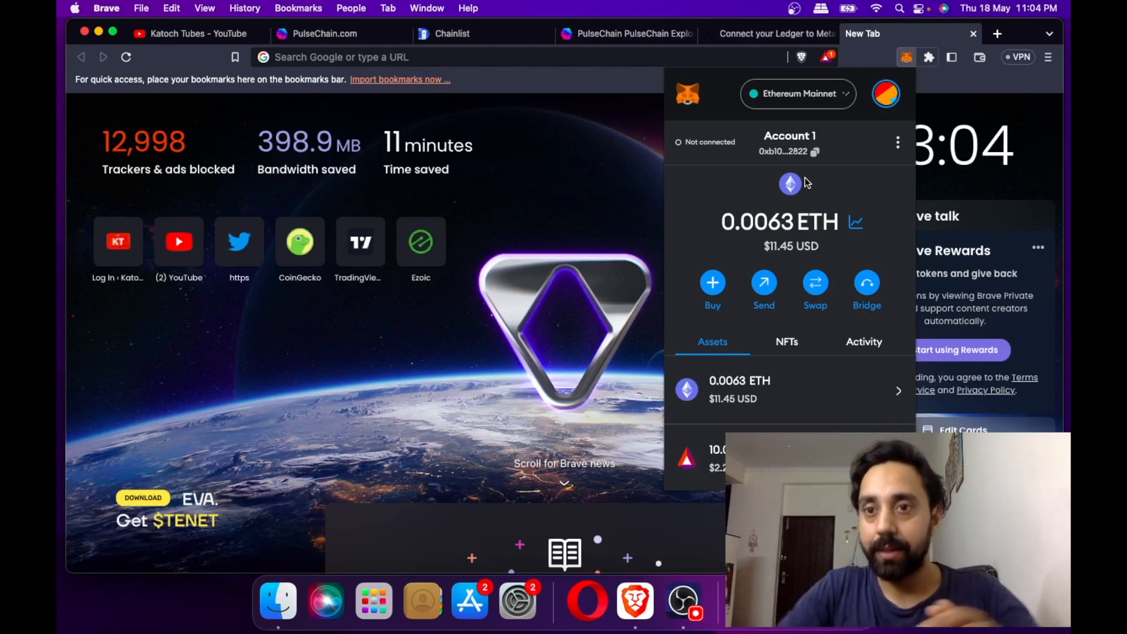
left_click(886, 94)
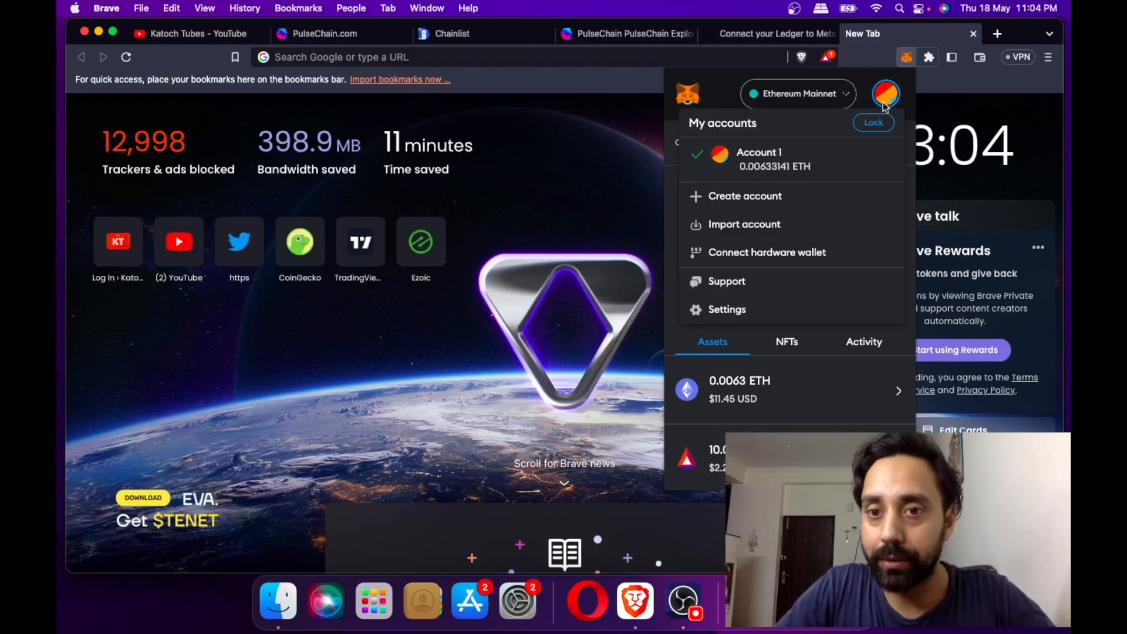
mouse_move(768, 223)
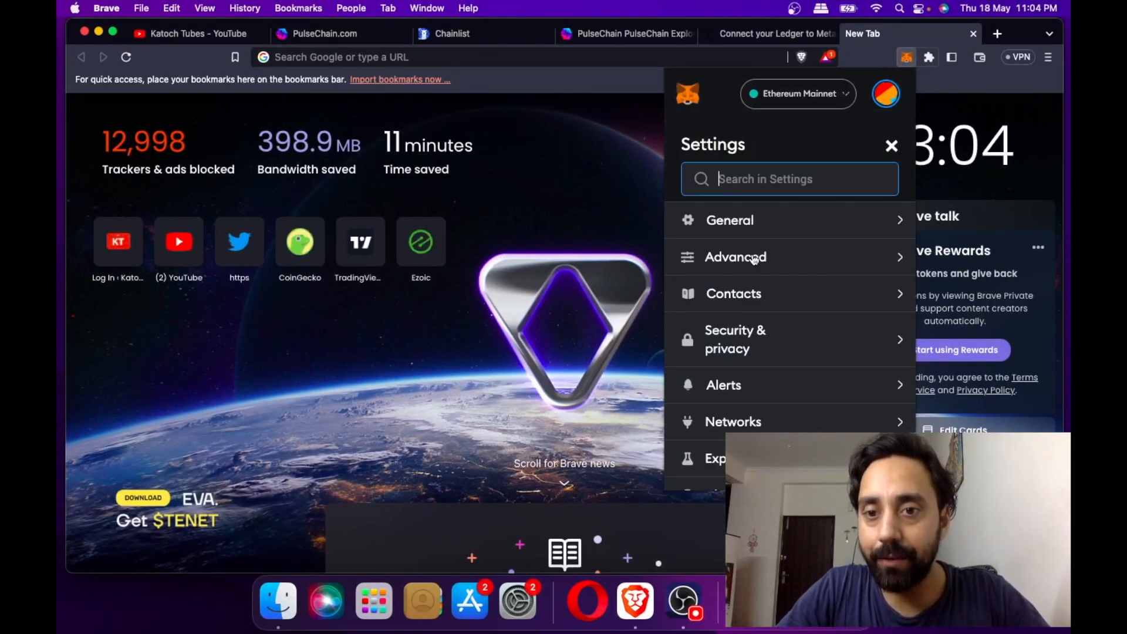
Review Advanced settings showing WebHID as the preferred Ledger connection, then return.
left_click(736, 257)
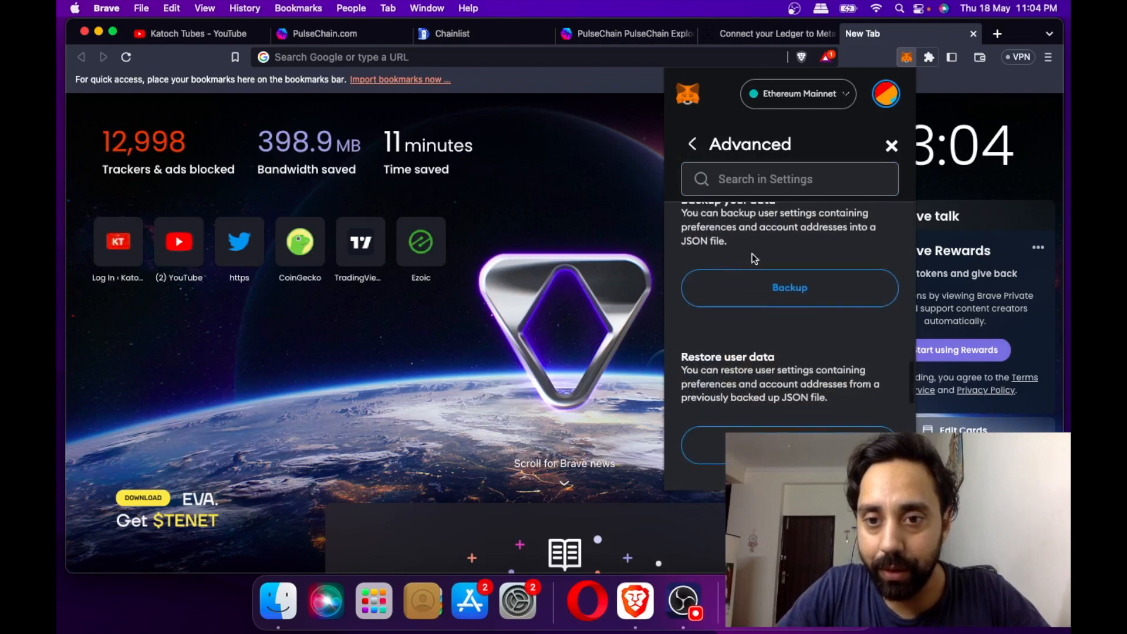
scroll("down", 3)
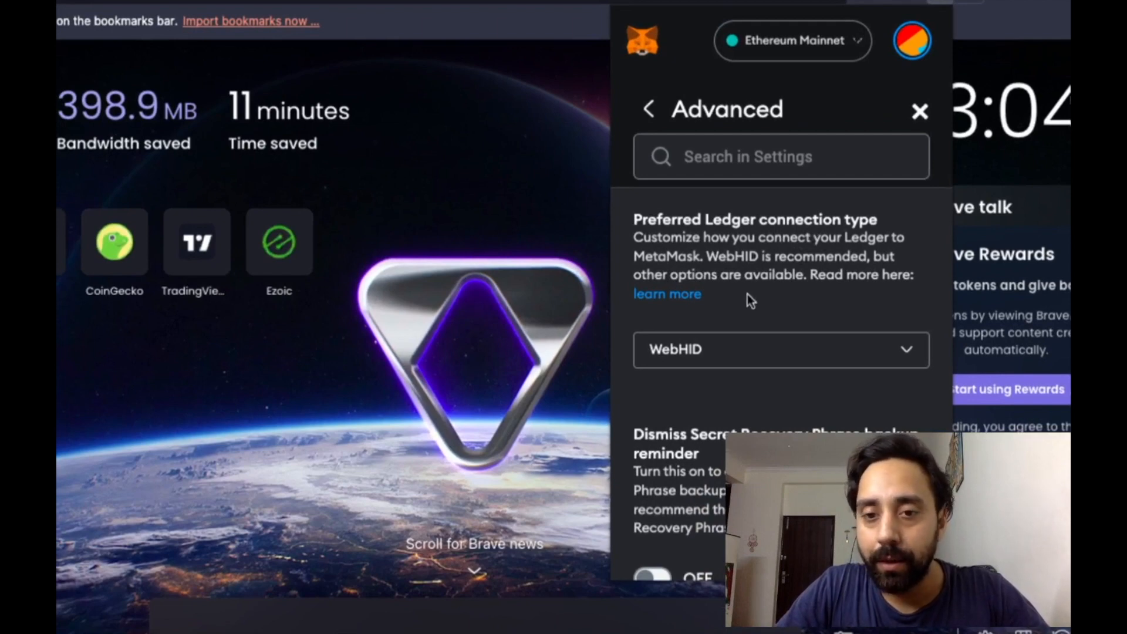
mouse_move(766, 318)
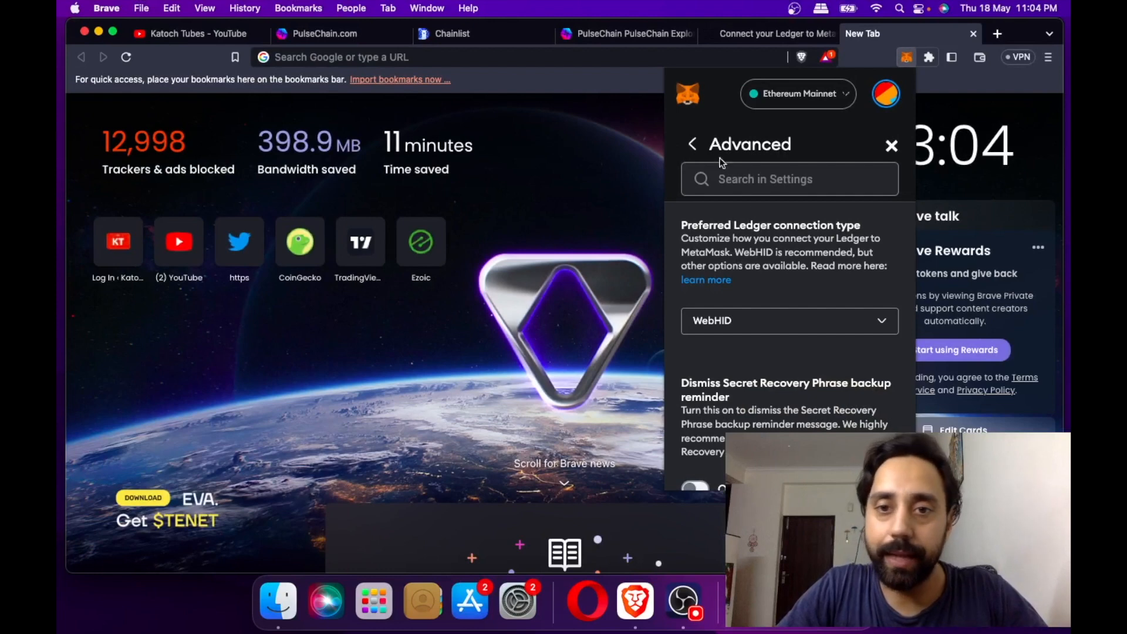
left_click(690, 144)
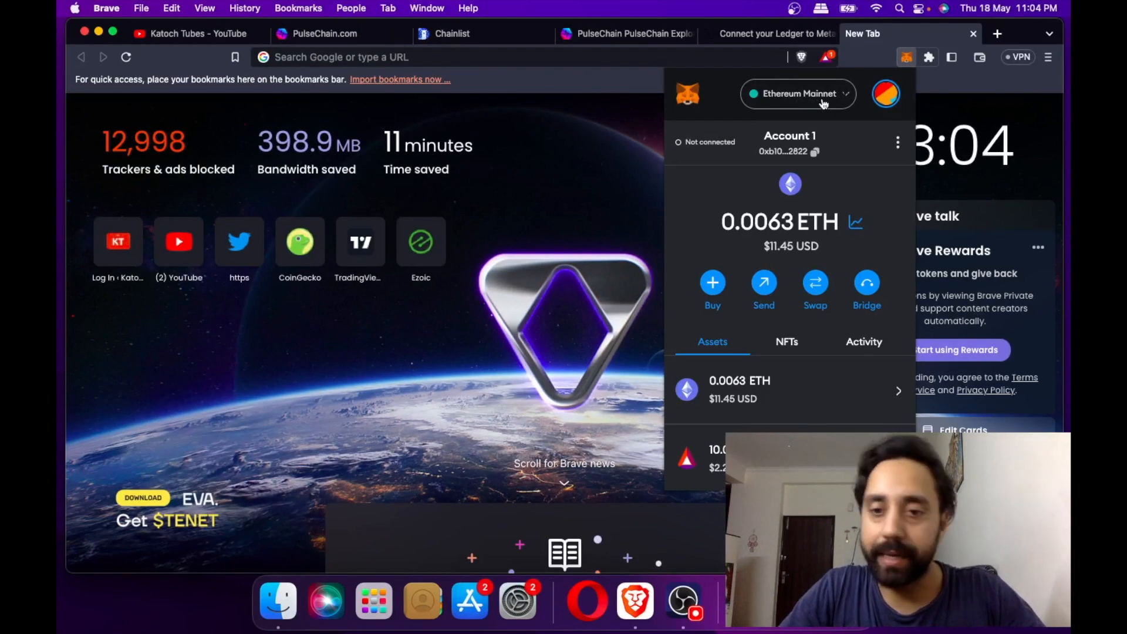
mouse_move(777, 121)
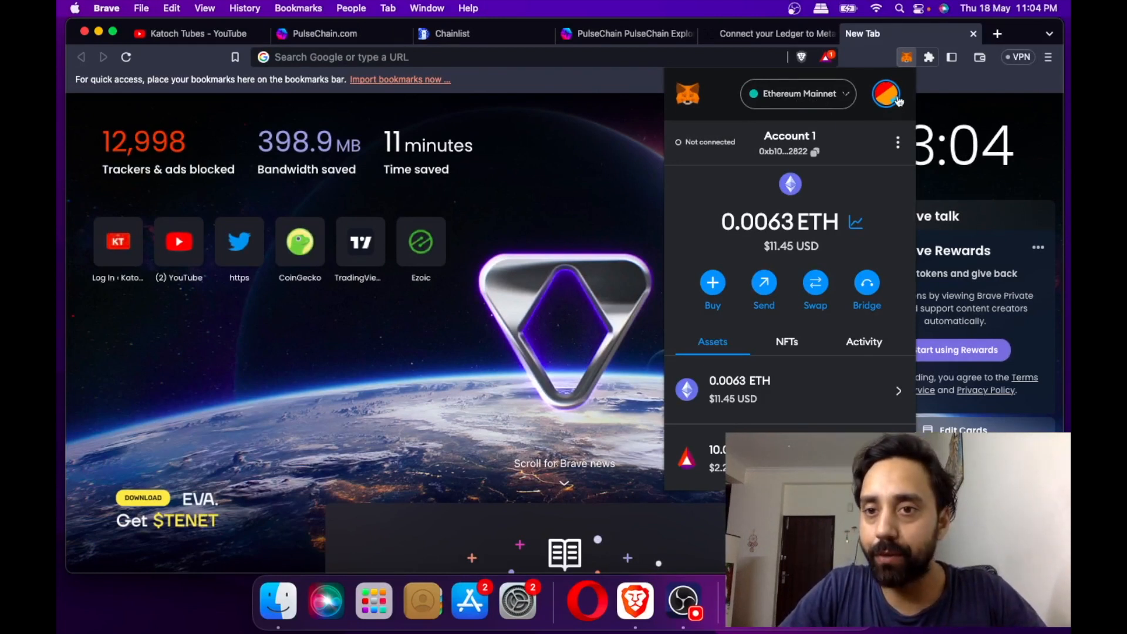
Bring up the My accounts menu with create, import and hardware wallet options.
left_click(886, 94)
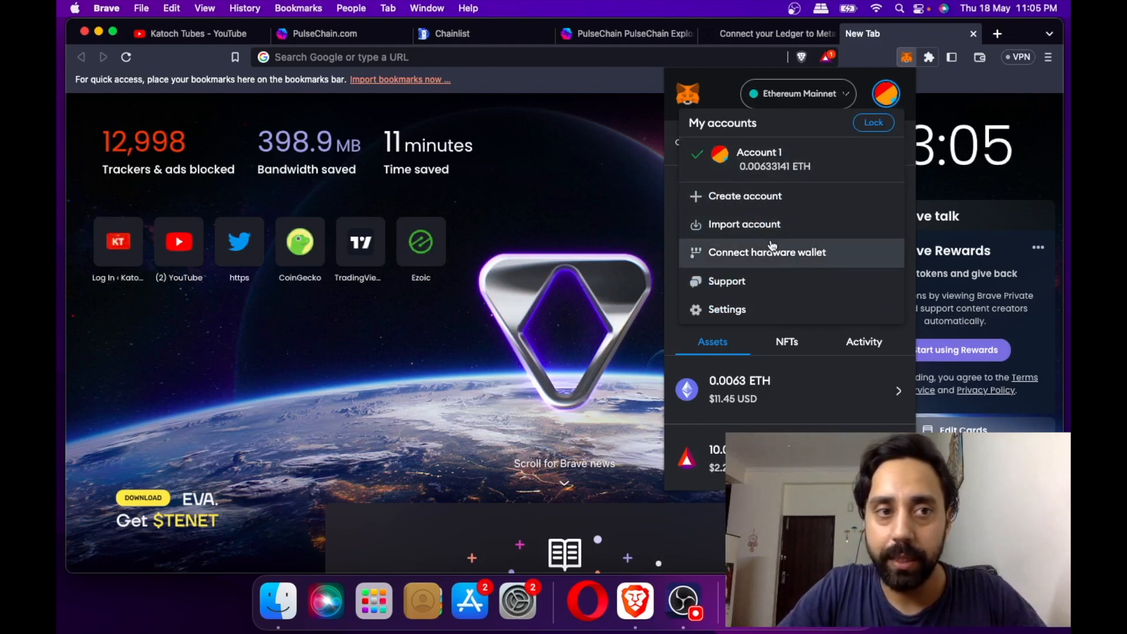
mouse_move(799, 262)
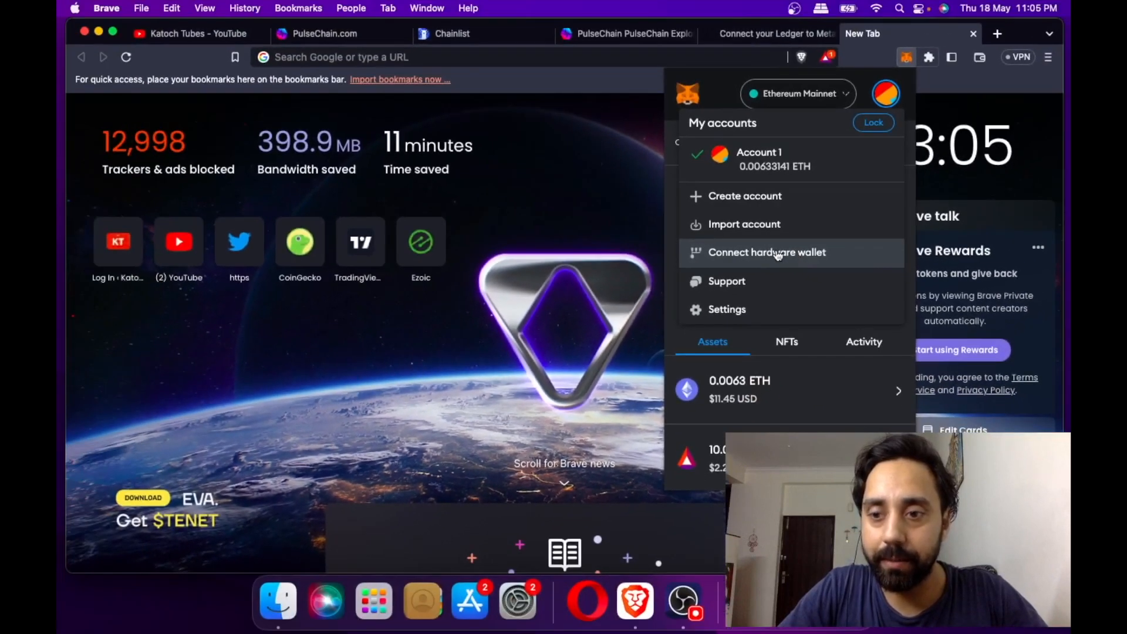
Start connecting a hardware wallet and reopen the account list on the new page.
left_click(767, 253)
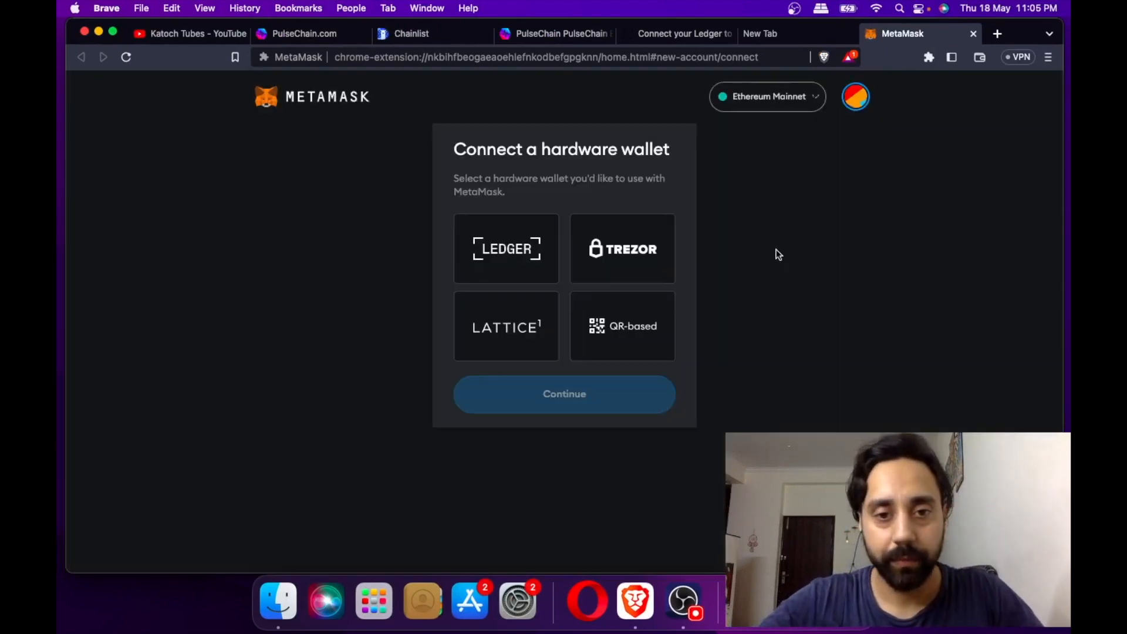
mouse_move(645, 277)
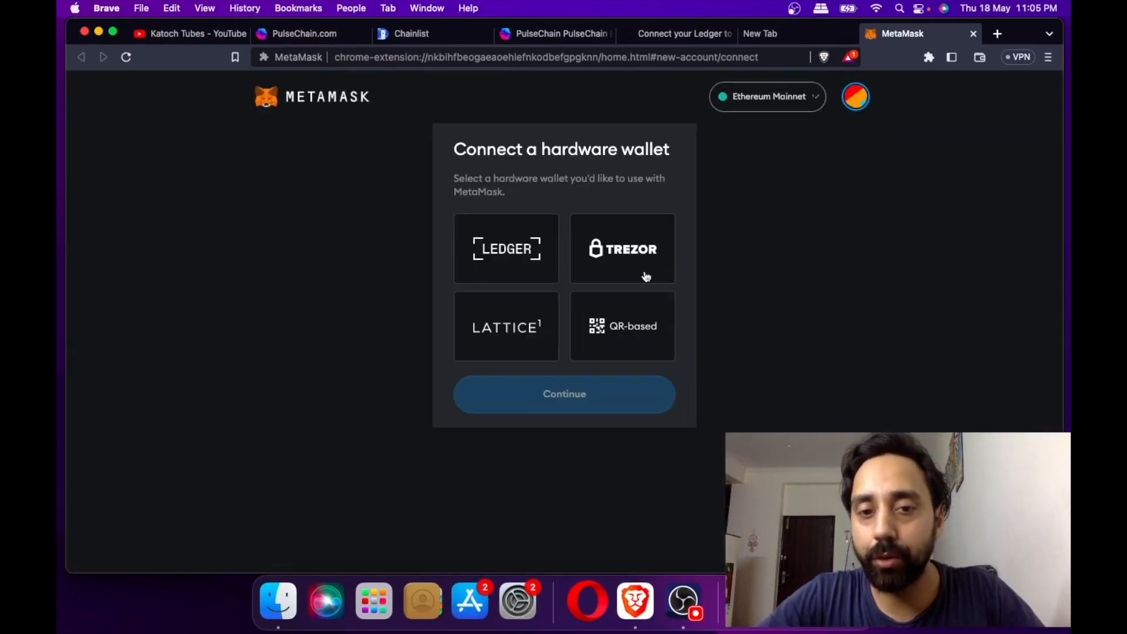
mouse_move(687, 285)
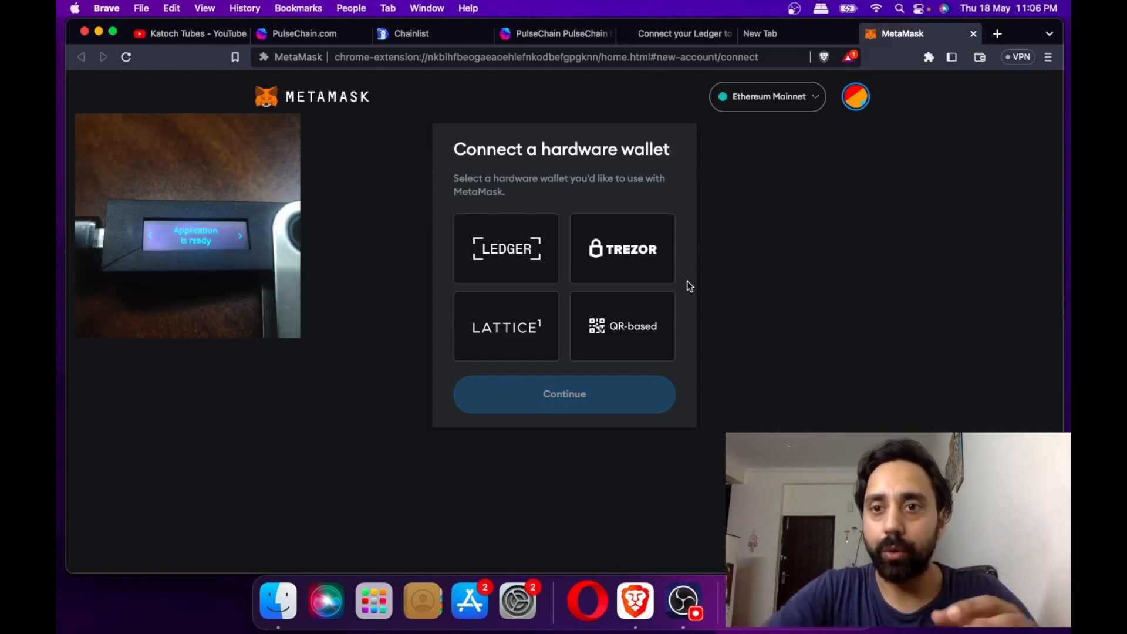
left_click(855, 96)
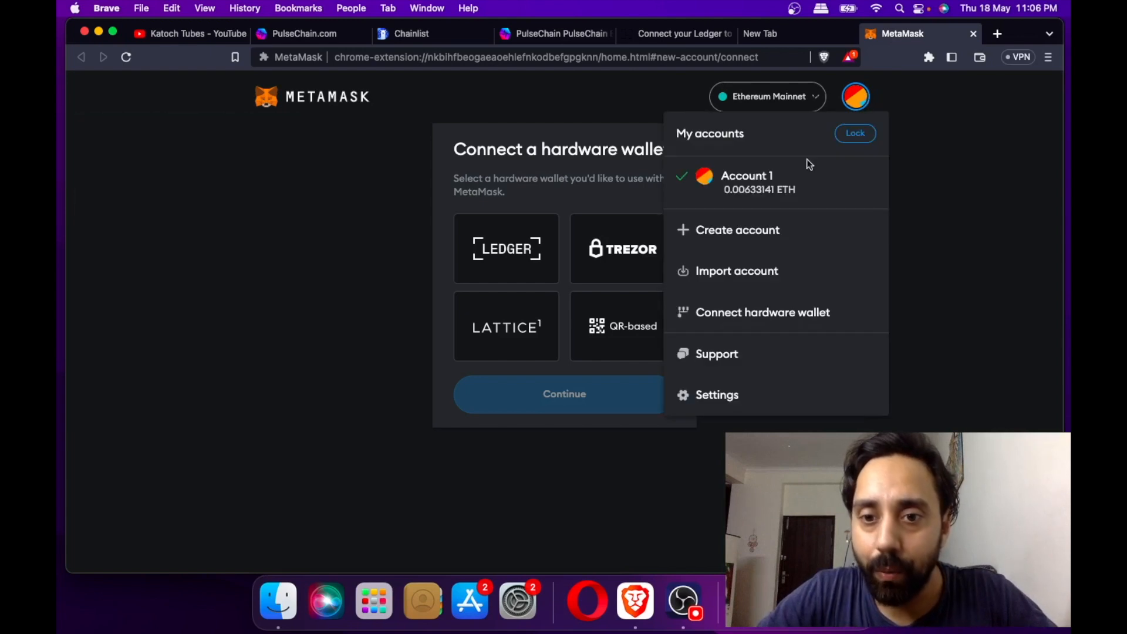
mouse_move(737, 324)
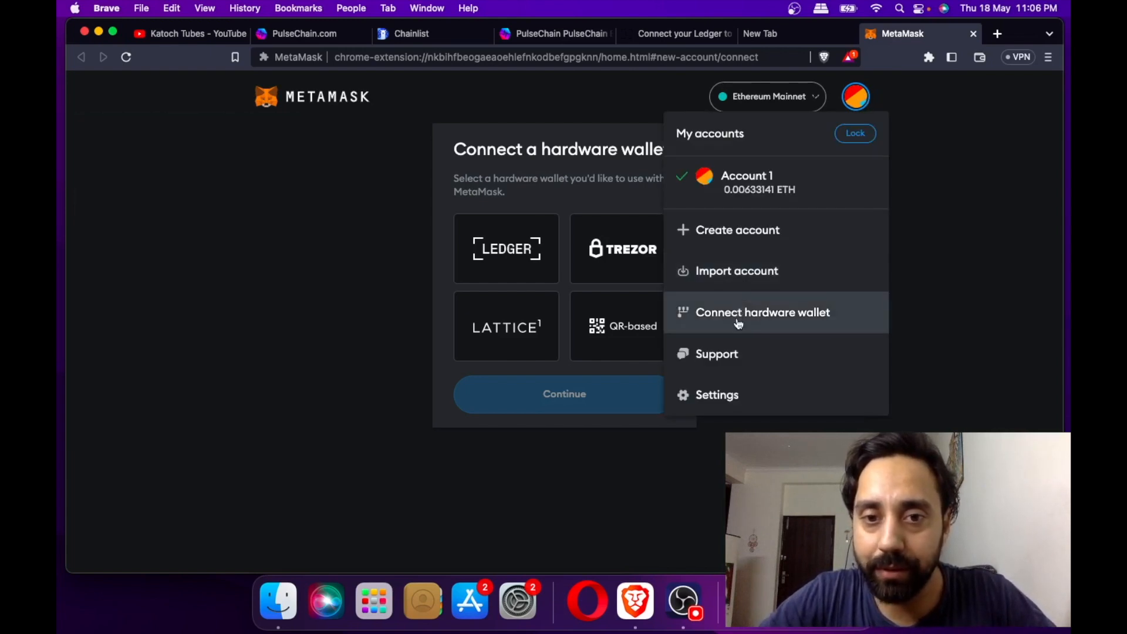
Choose Ledger as the hardware wallet and review the Connect your Ledger instructions.
left_click(506, 249)
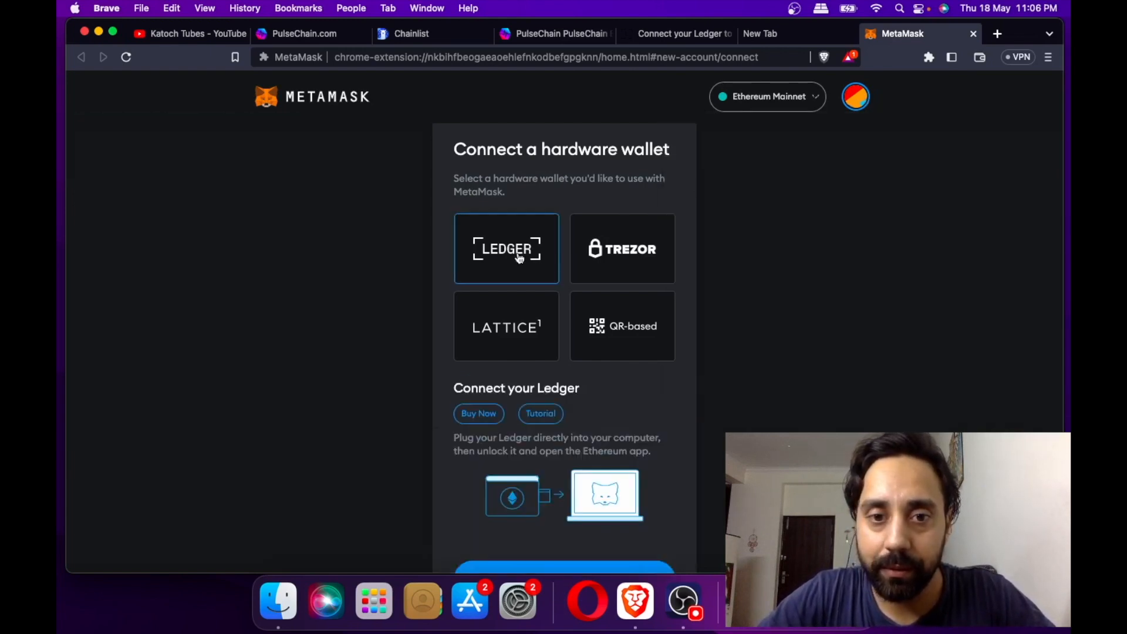
scroll("down", 3)
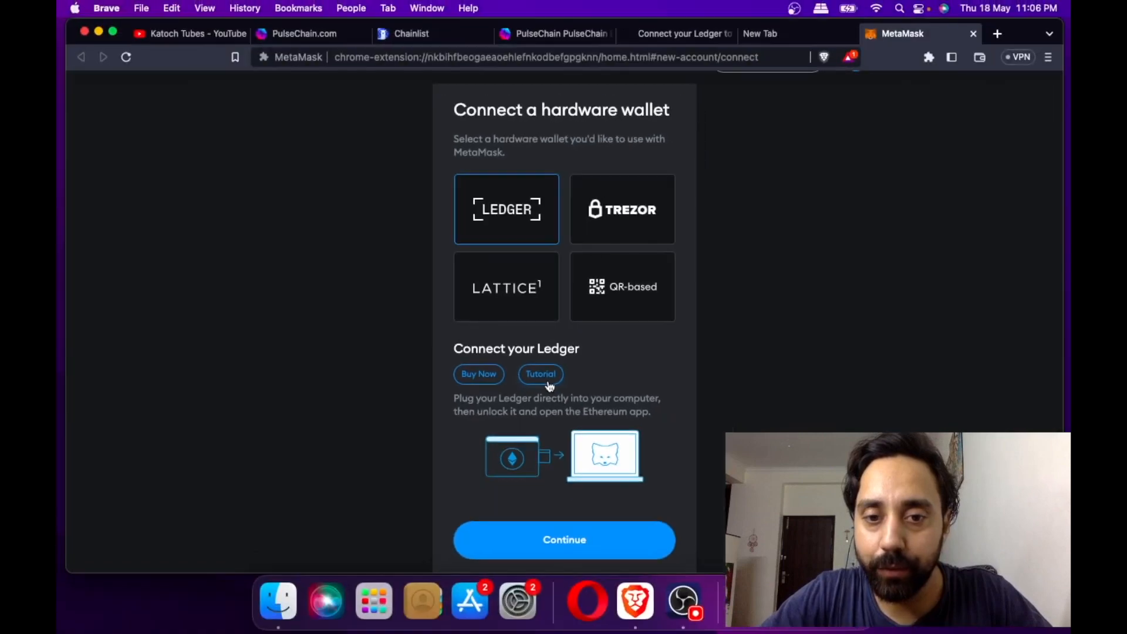
mouse_move(531, 389)
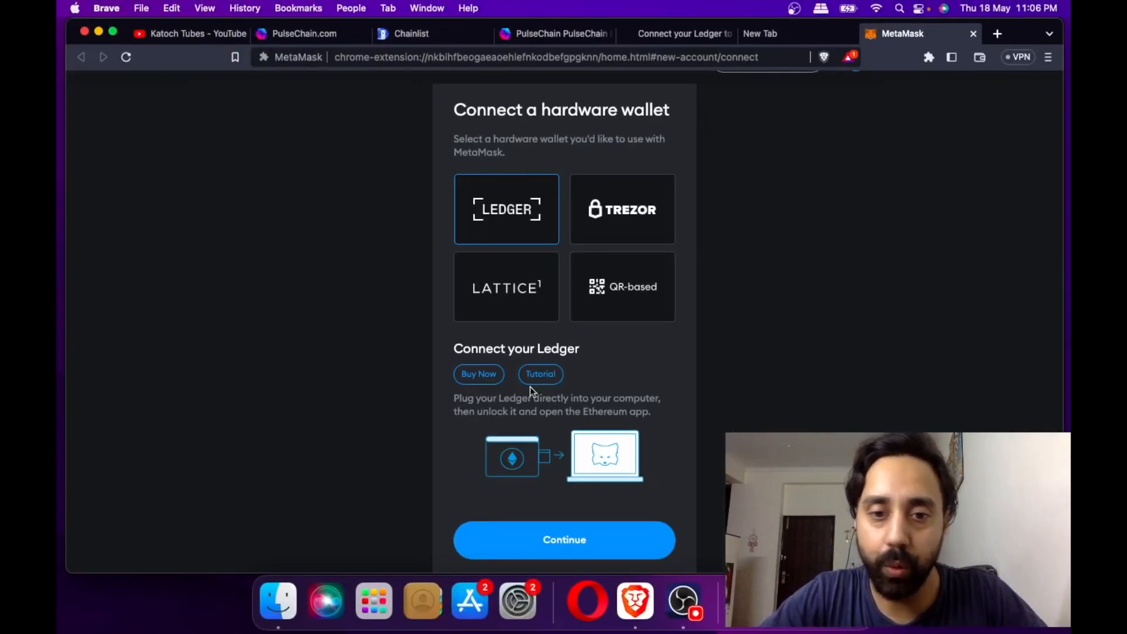
mouse_move(559, 365)
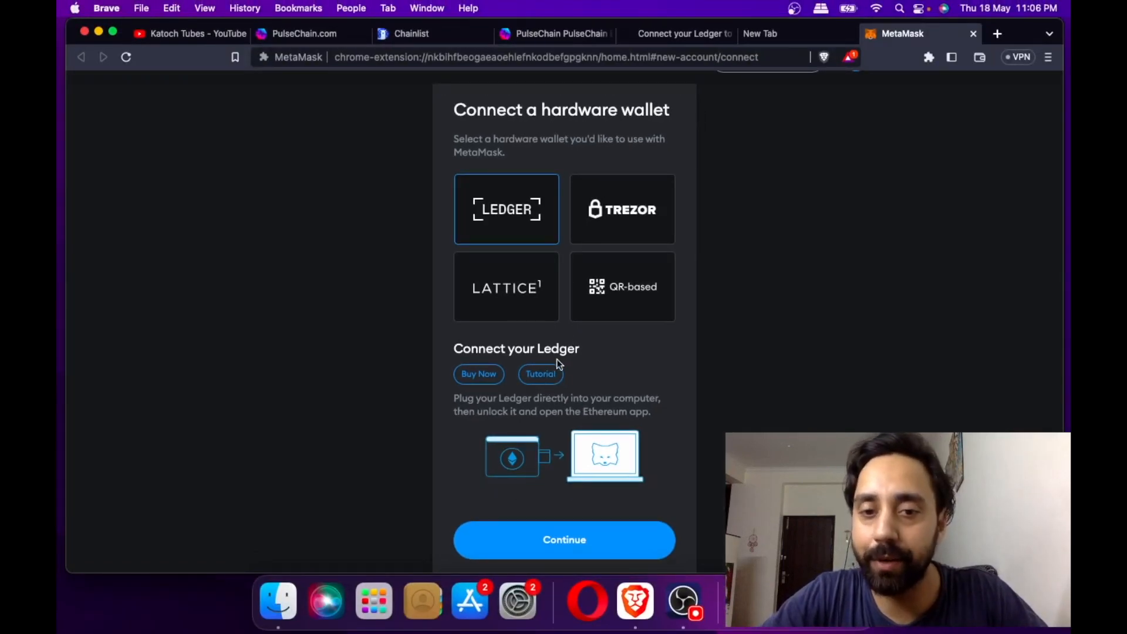
mouse_move(614, 417)
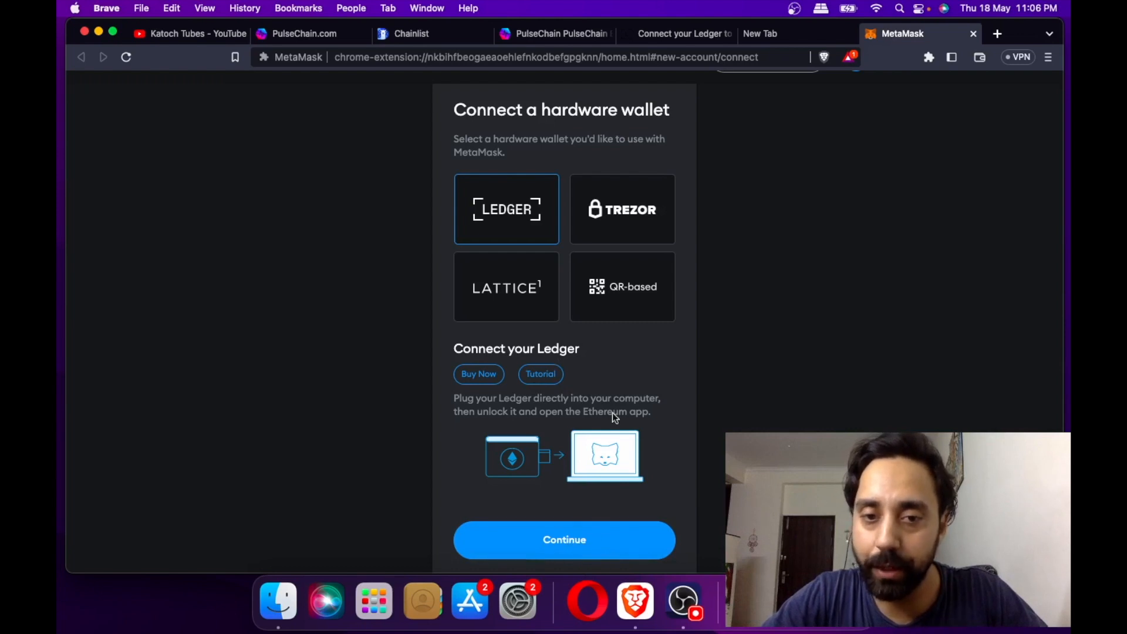
mouse_move(617, 401)
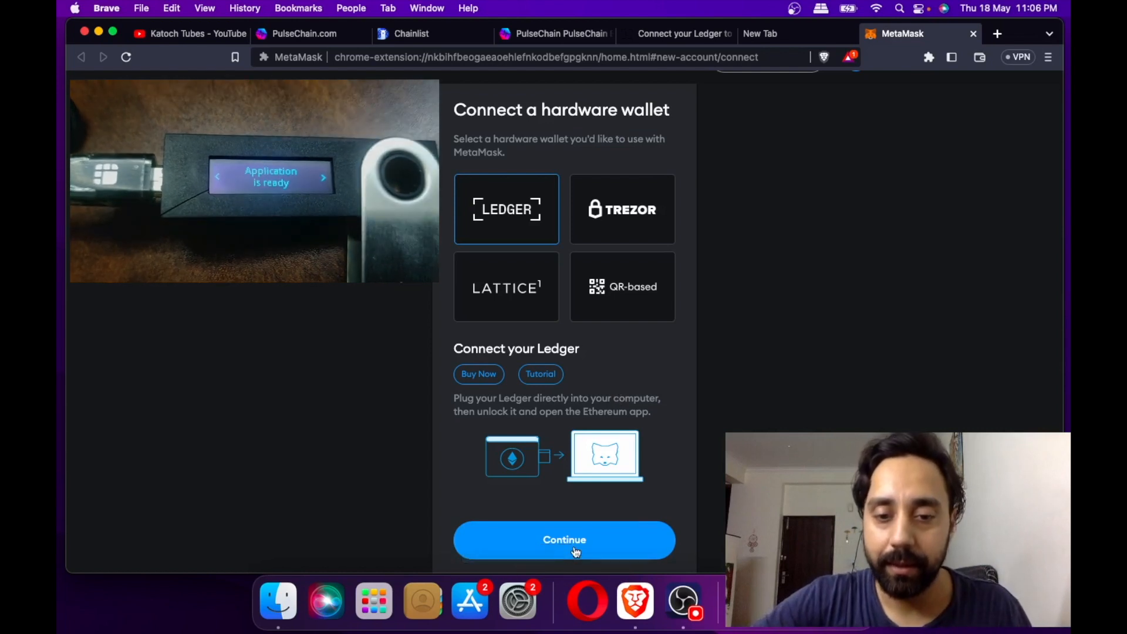
Continue and allow the browser to connect to the paired Ledger Nano S via HID.
left_click(564, 540)
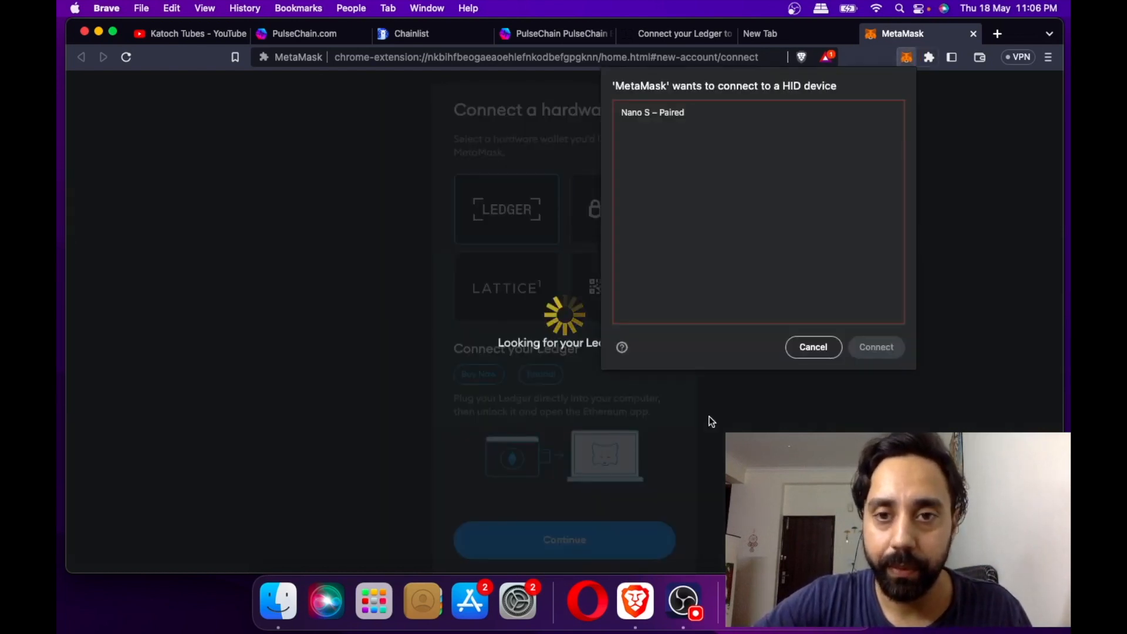
mouse_move(665, 120)
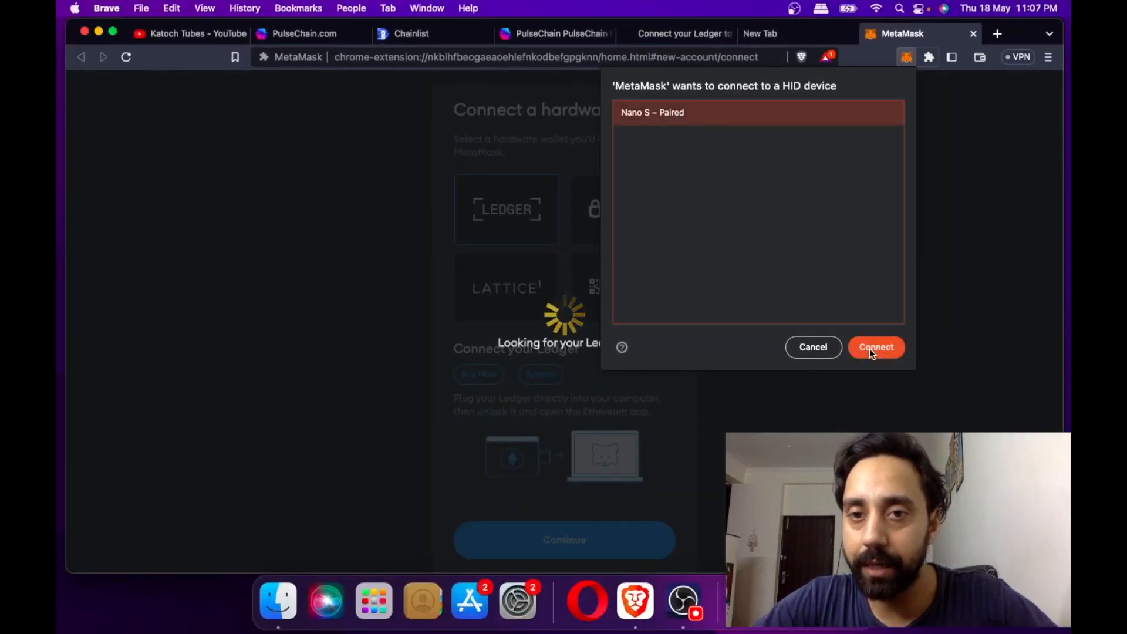
left_click(876, 347)
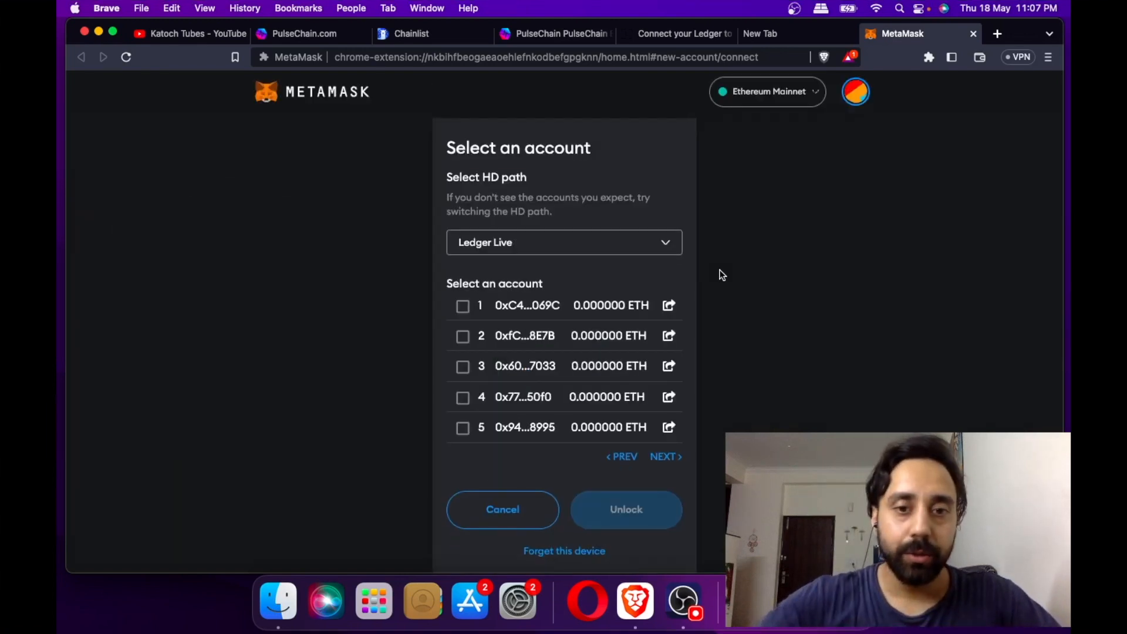
mouse_move(562, 255)
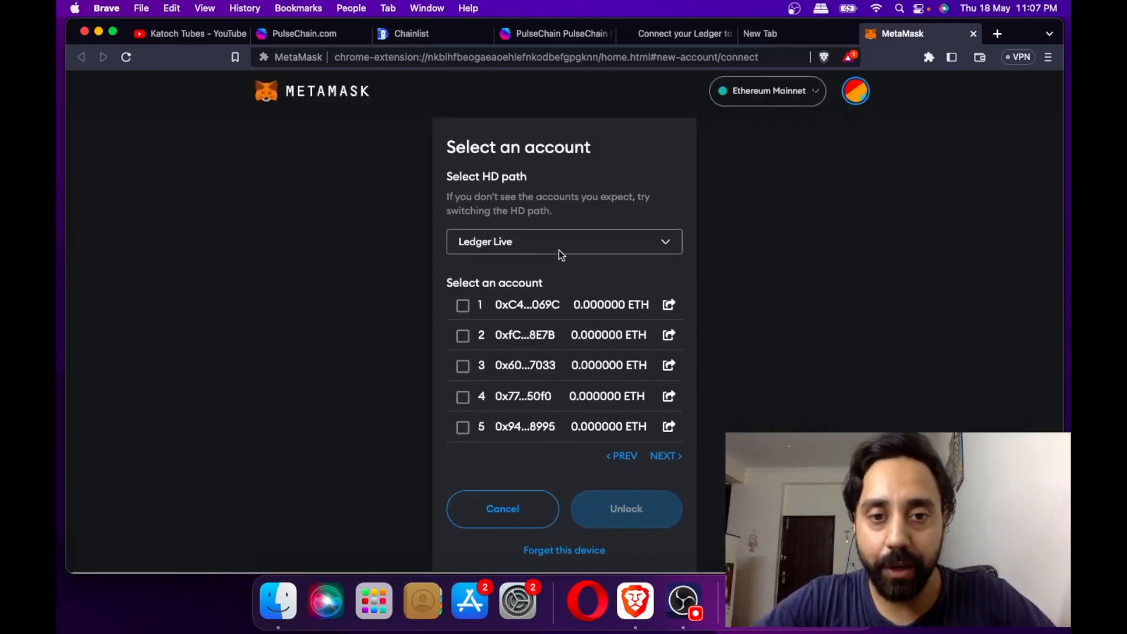
Choose the Legacy (MEW / MyCrypto) HD path and tick account 2 holding 0.304181 ETH.
left_click(564, 242)
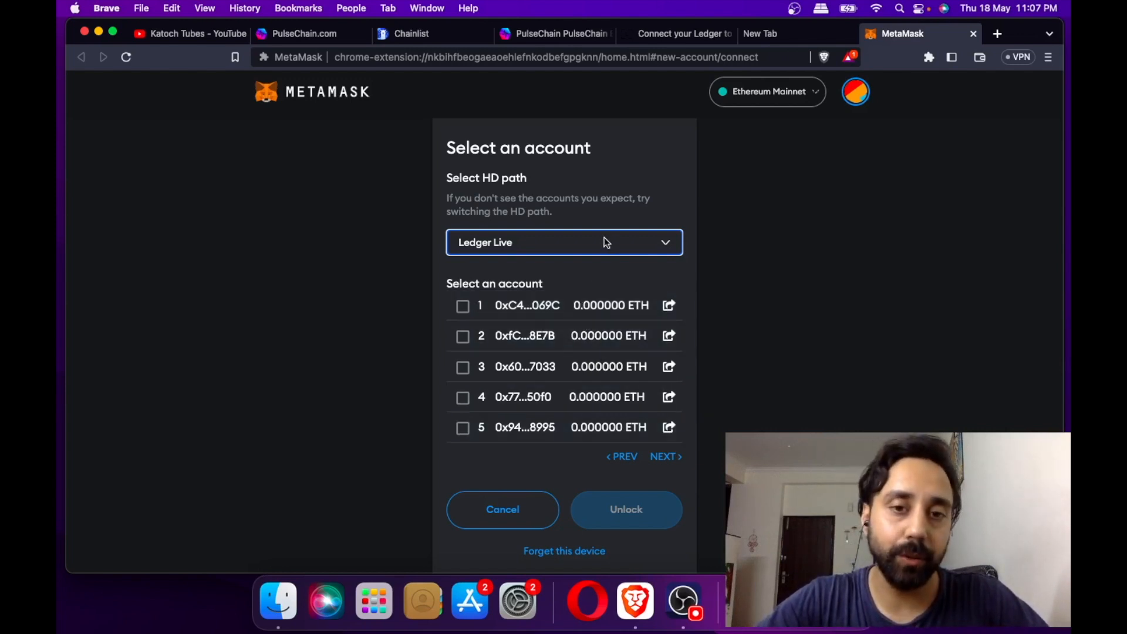
left_click(563, 242)
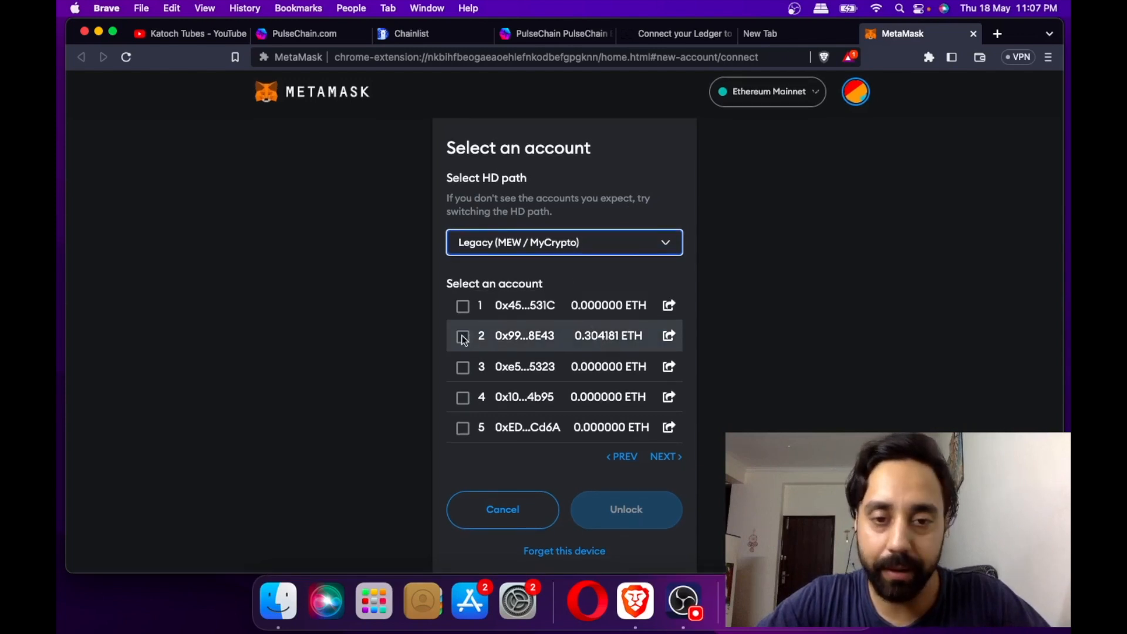
left_click(463, 334)
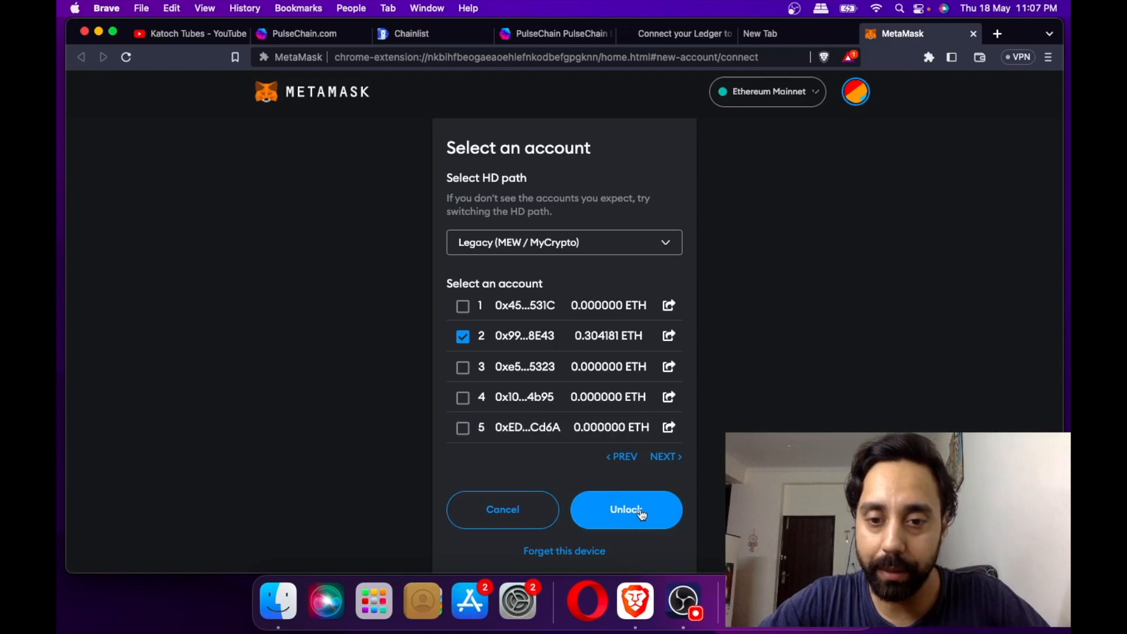
Unlock the ticked account, importing it as Ledger 2 (legacy) with 0.3042 ETH.
left_click(625, 508)
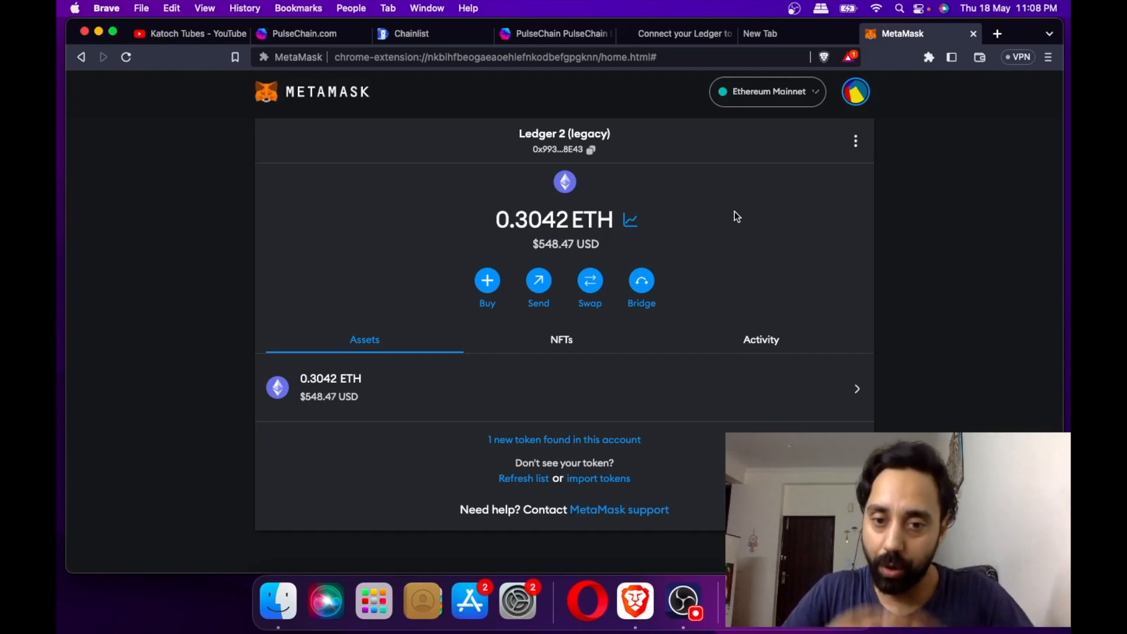
mouse_move(736, 197)
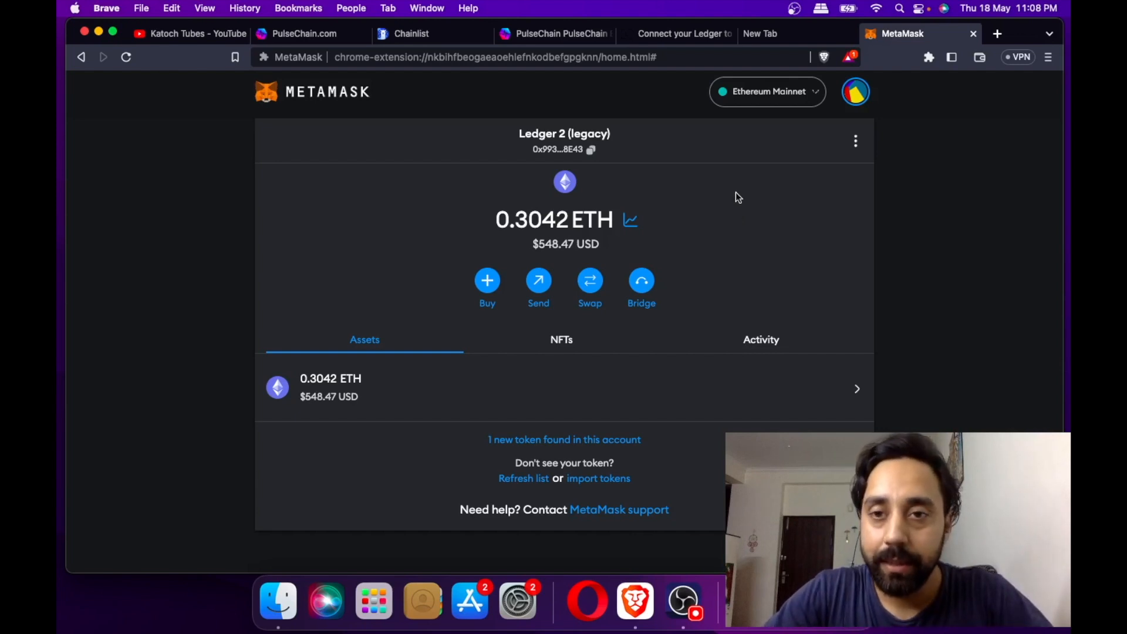
Switch the Ledger 2 (legacy) account from Ethereum Mainnet to the PulseChain network.
left_click(767, 91)
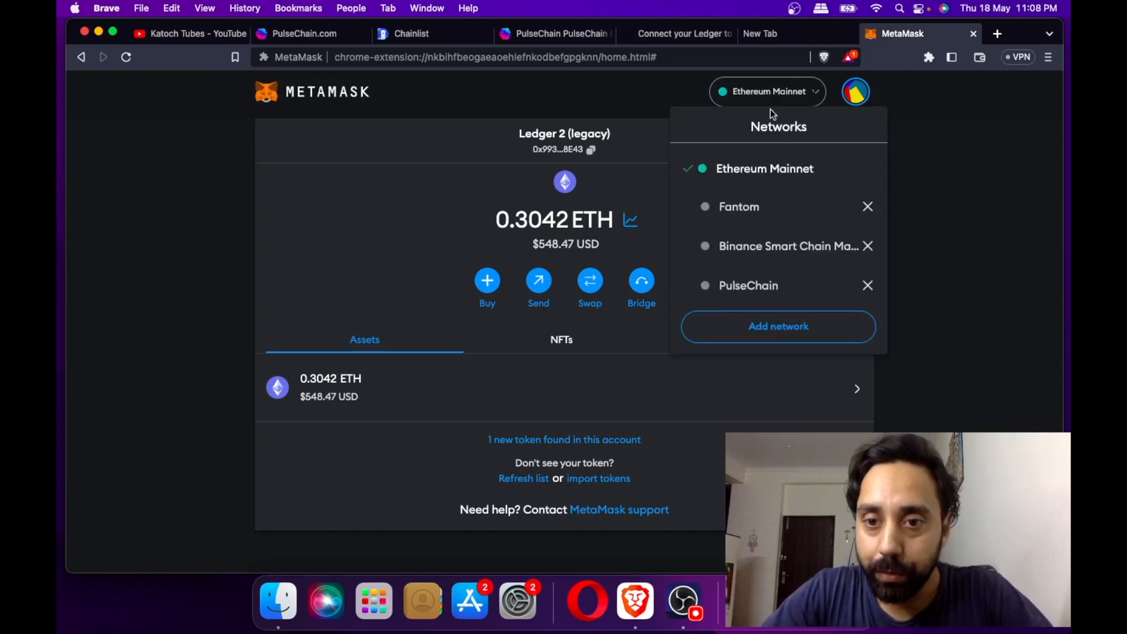
mouse_move(787, 246)
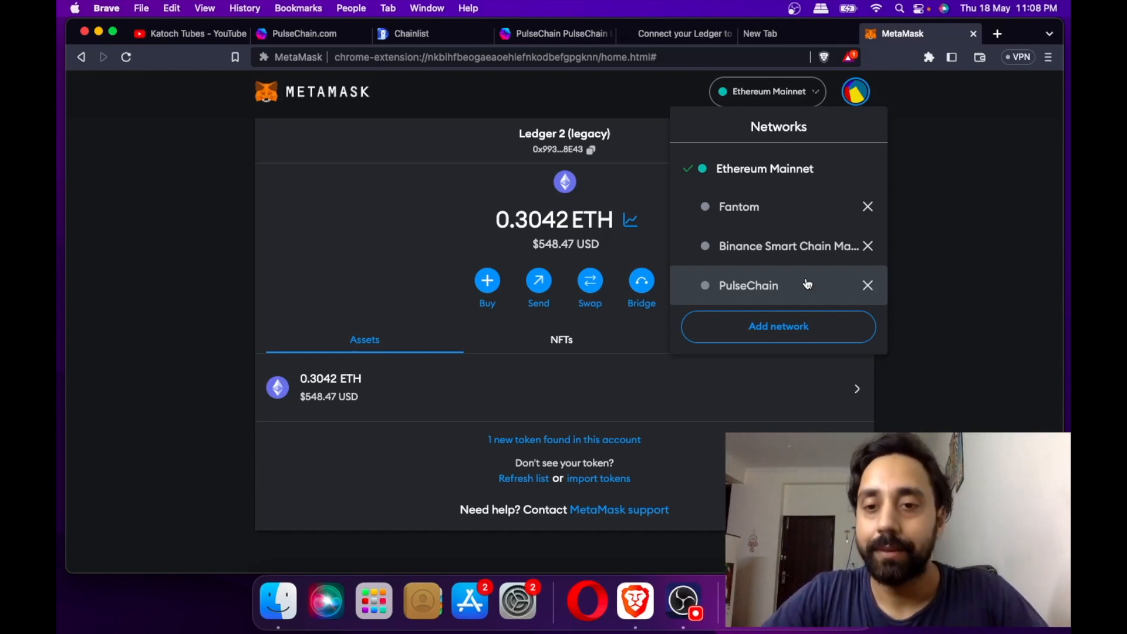
left_click(749, 286)
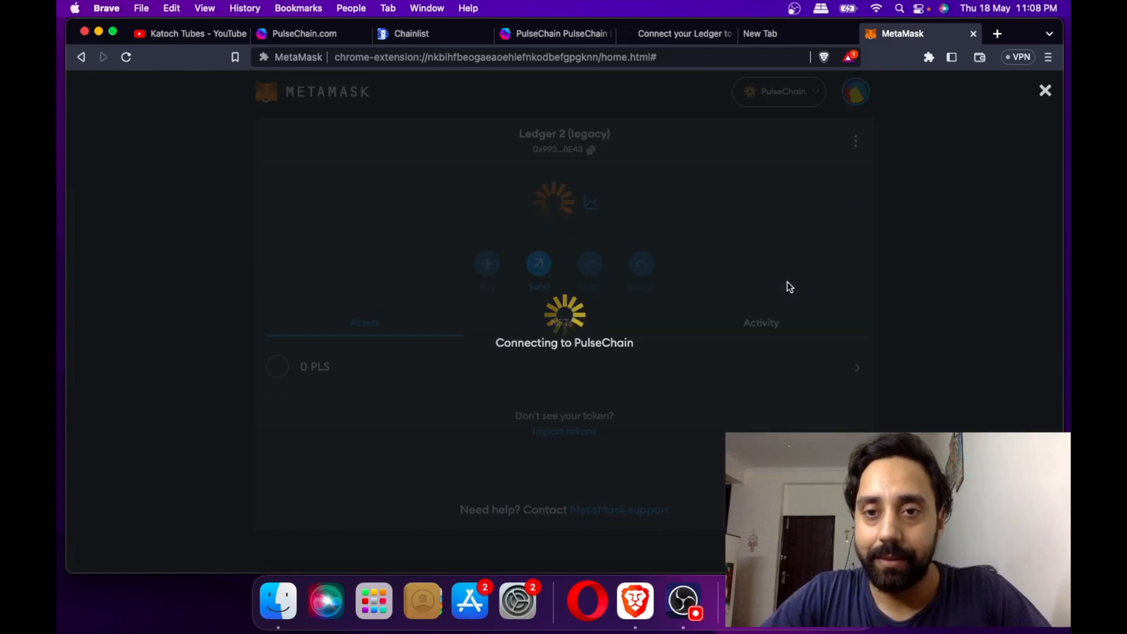